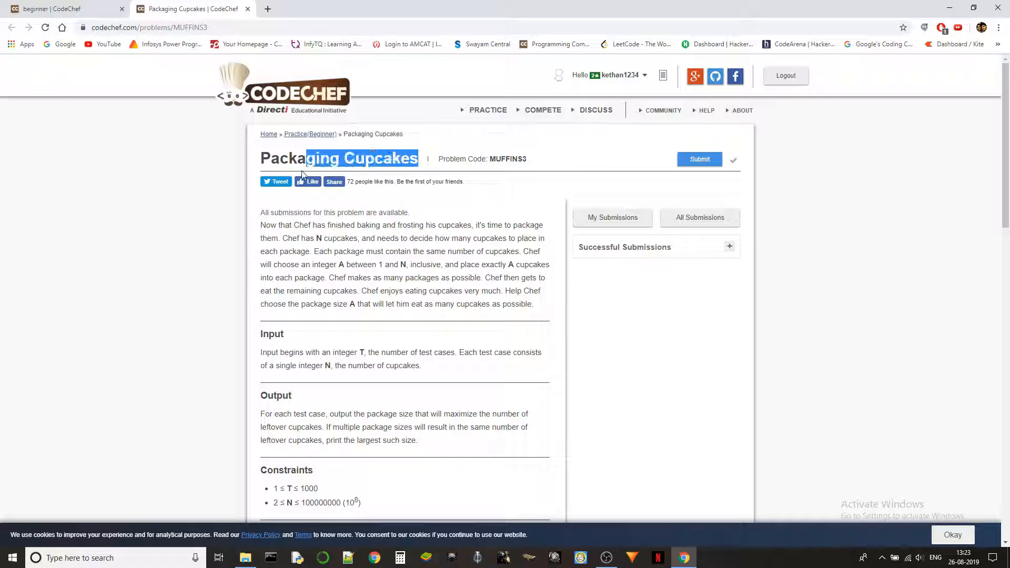
- Scroll through the Packaging Cupcakes problem statement to read it fully
left_click(509, 142)
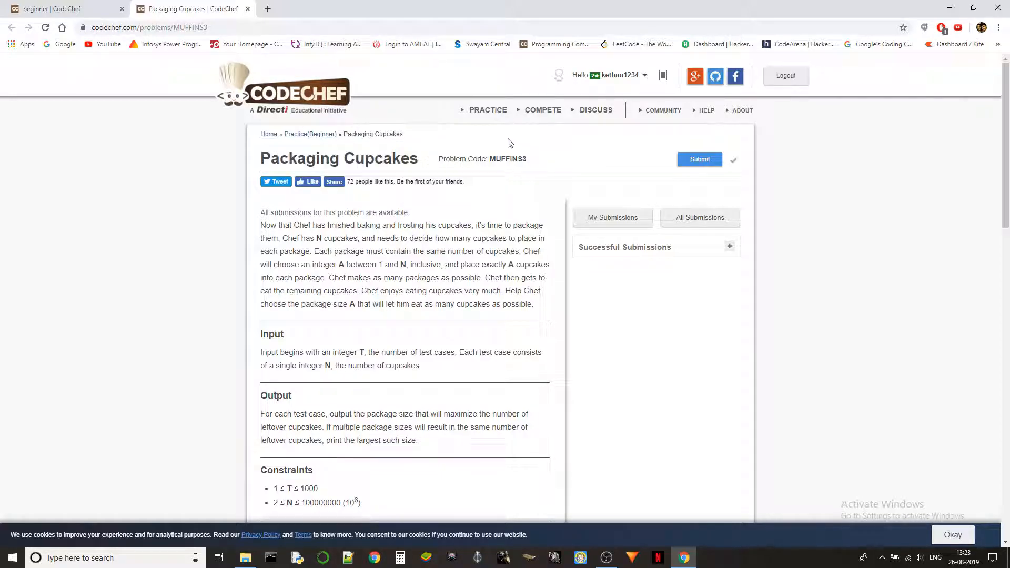
mouse_move(573, 176)
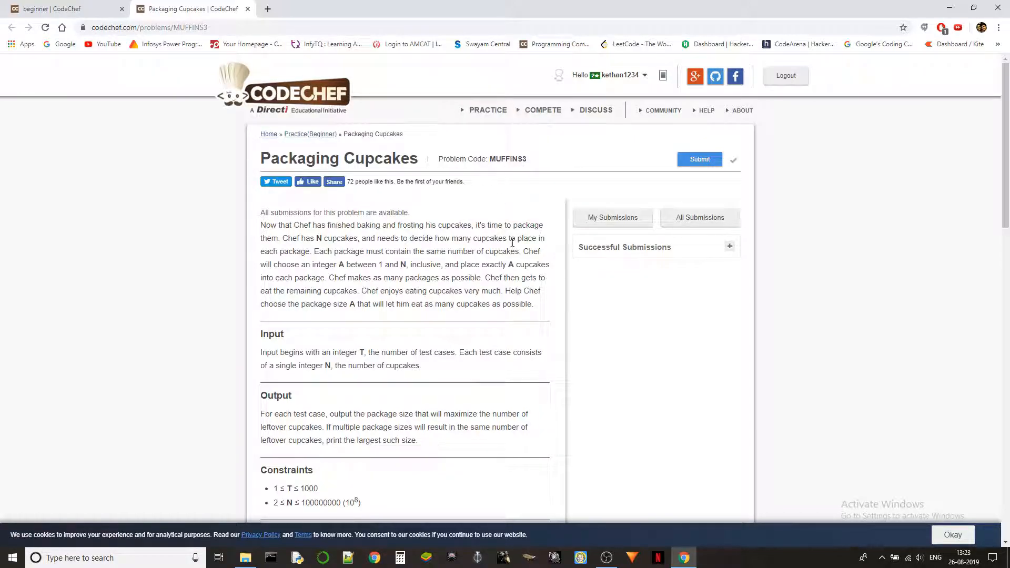
scroll("down", 3)
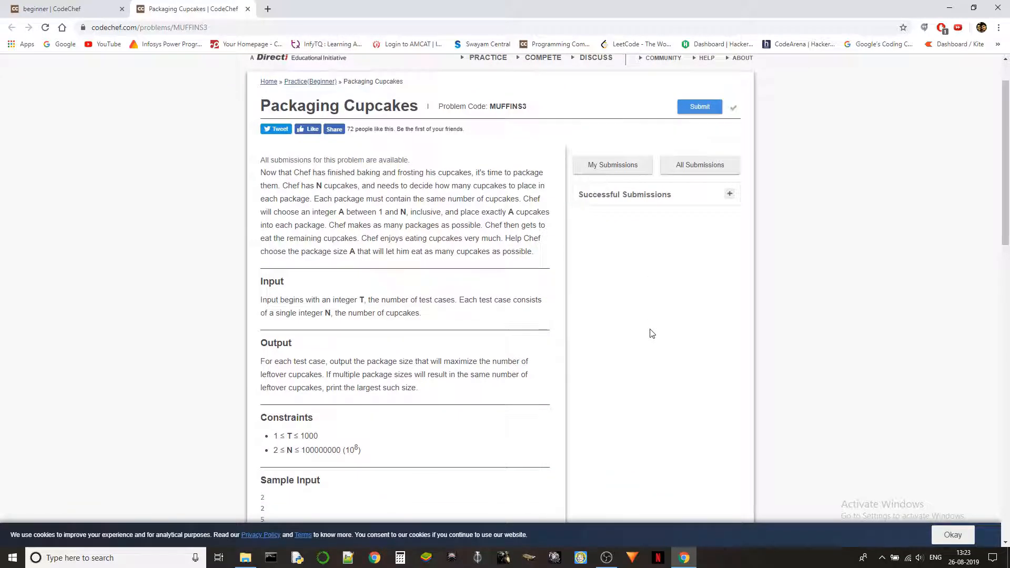
scroll("down", 3)
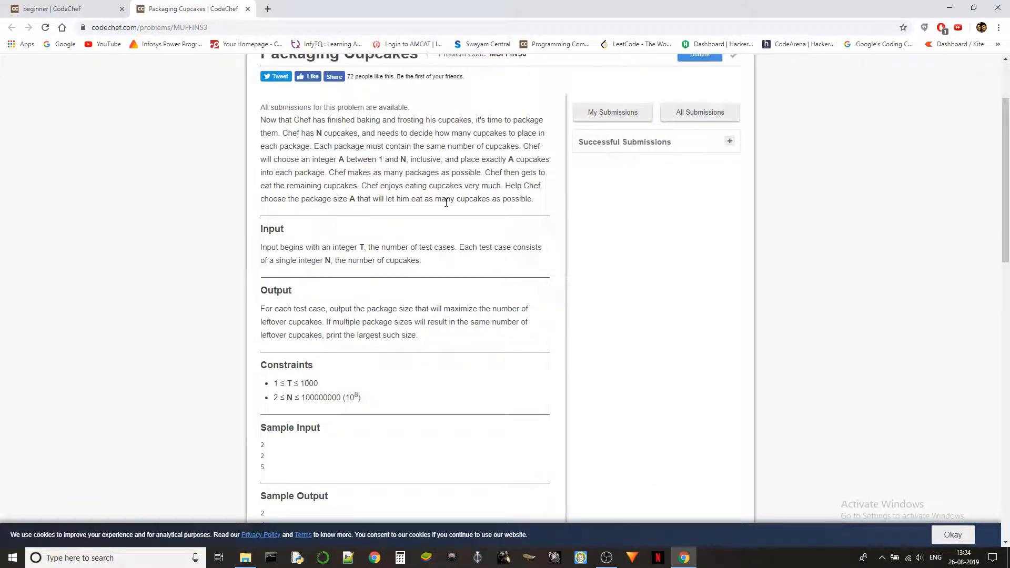
mouse_move(266, 129)
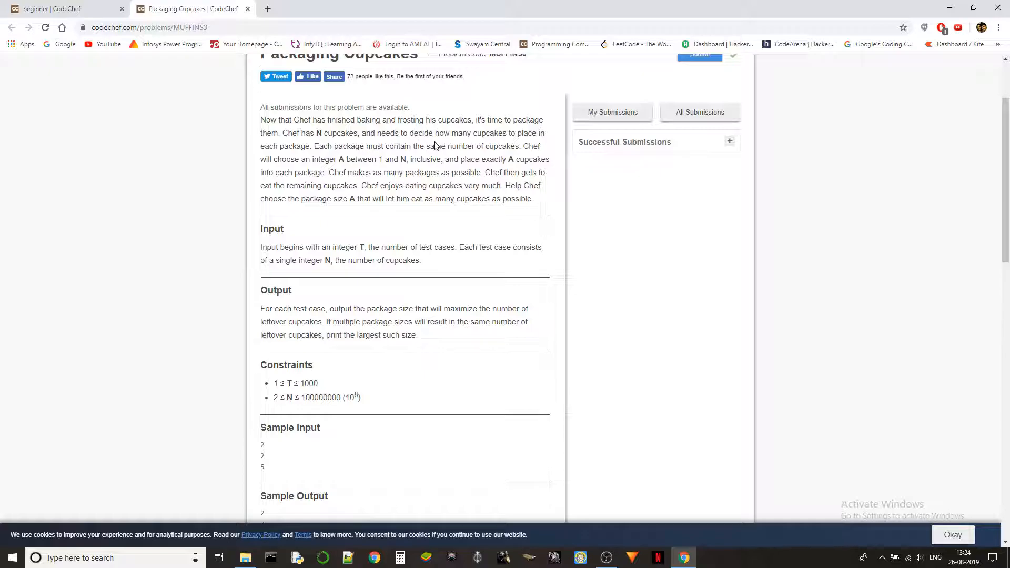
mouse_move(415, 159)
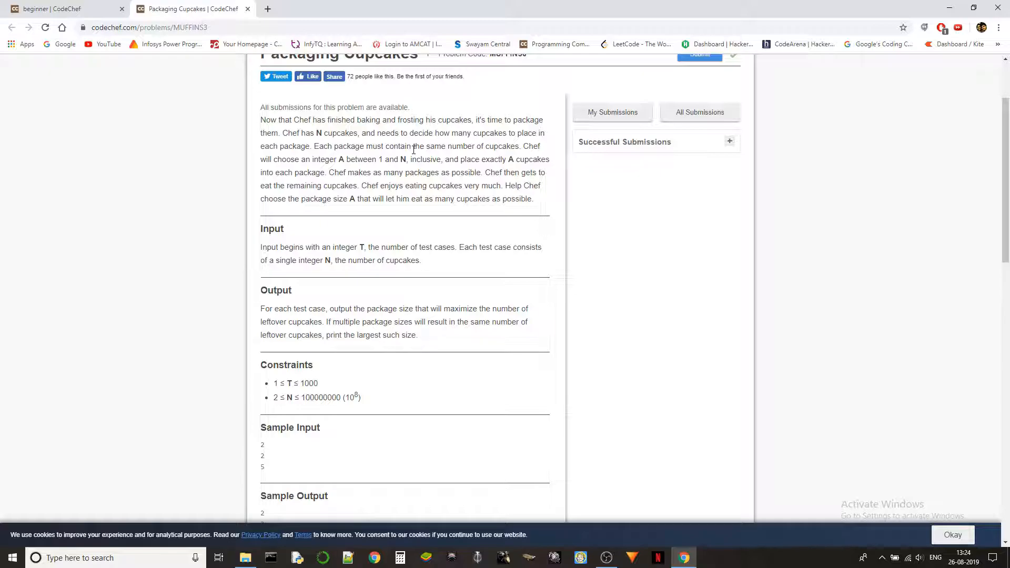
mouse_move(417, 194)
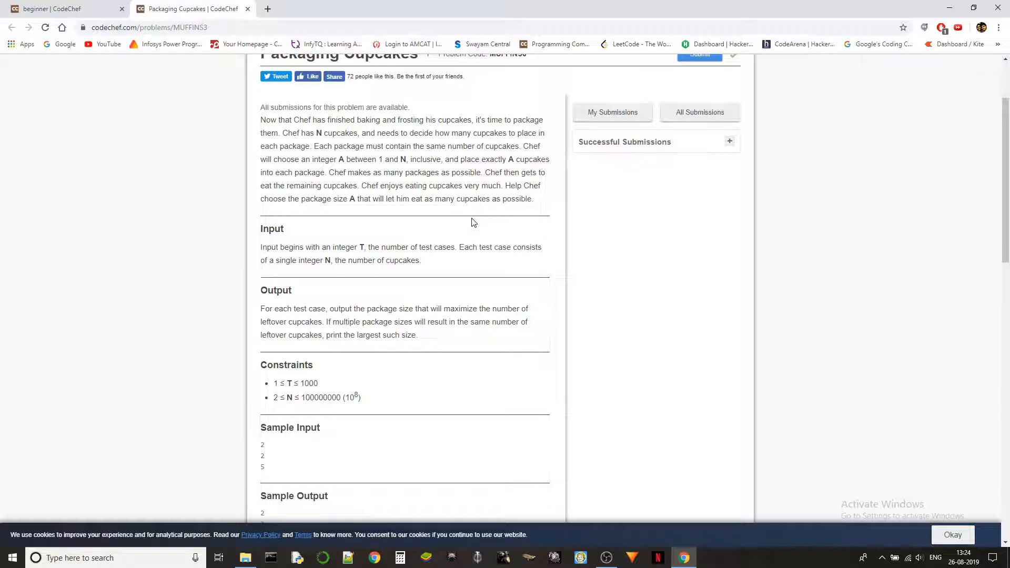
mouse_move(483, 243)
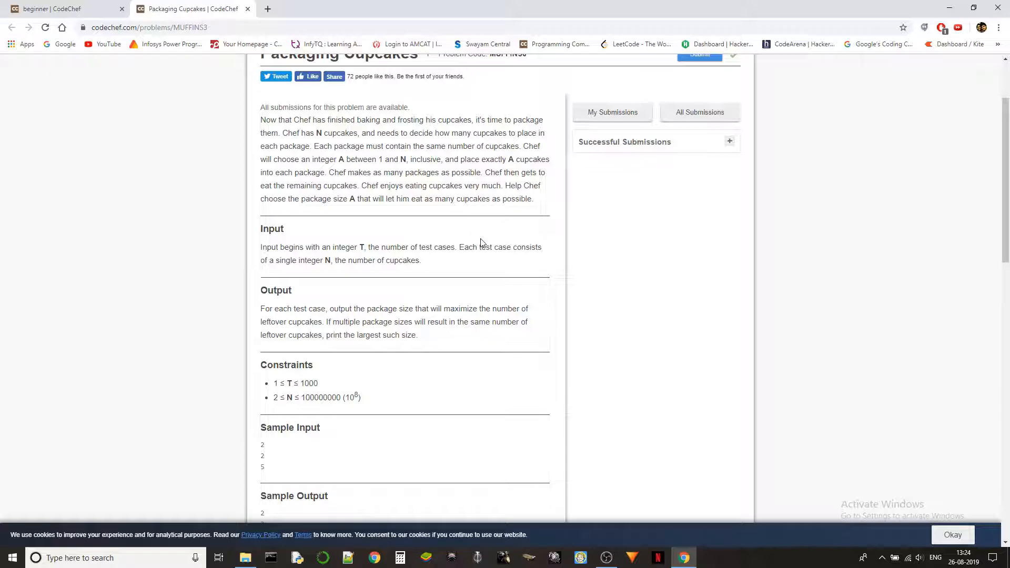
mouse_move(485, 239)
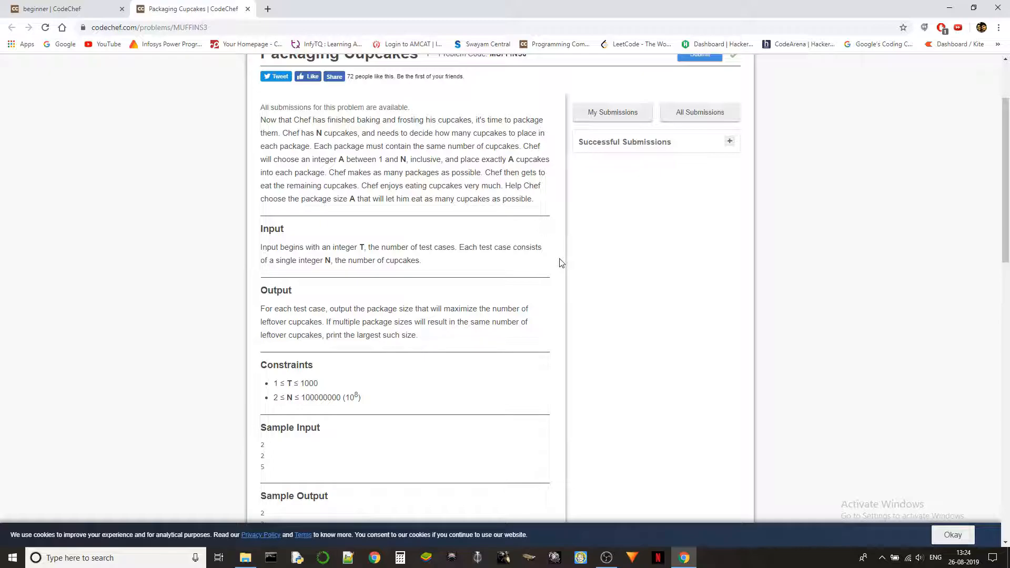
mouse_move(496, 246)
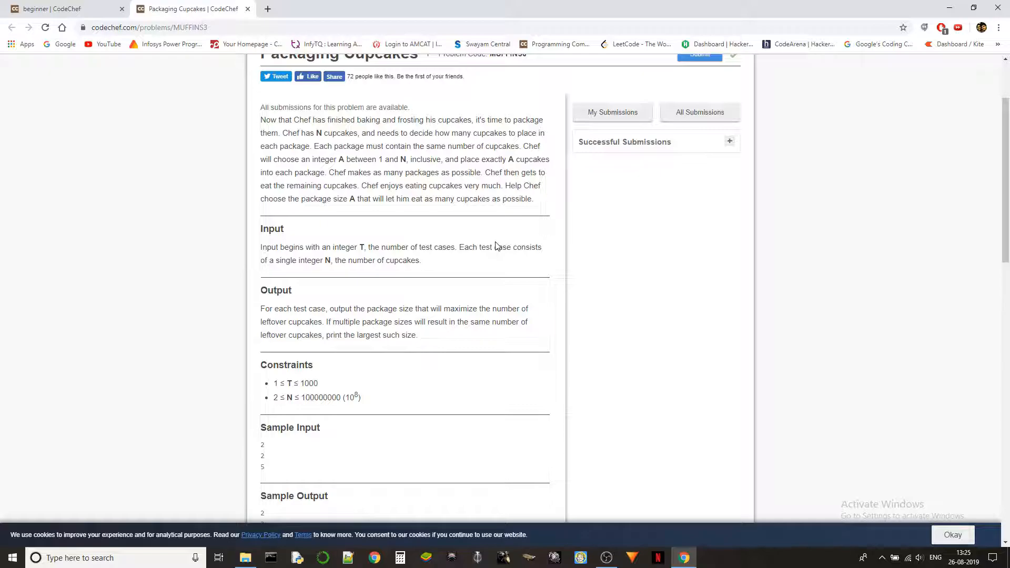
scroll("down", 3)
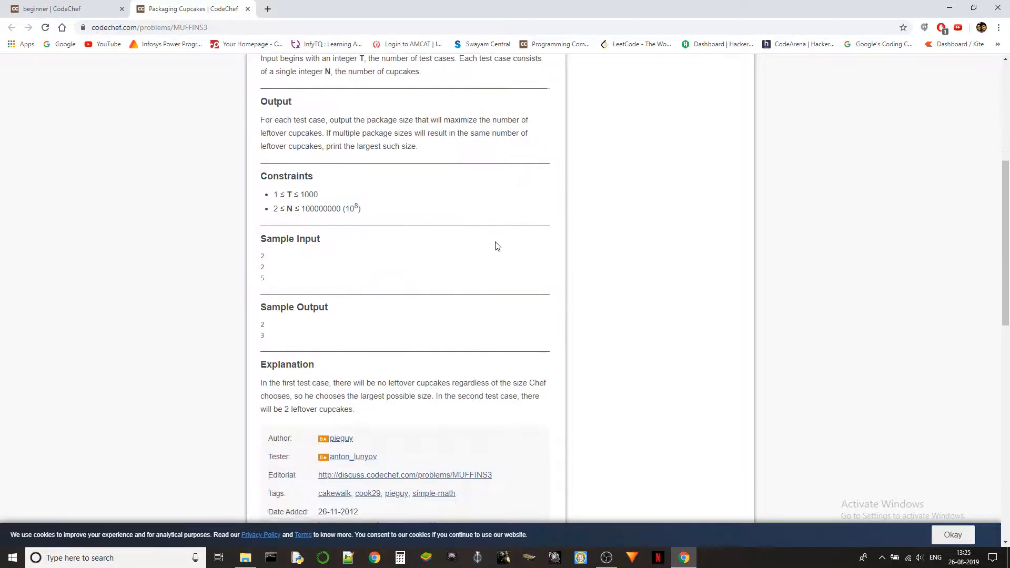
scroll("down", 3)
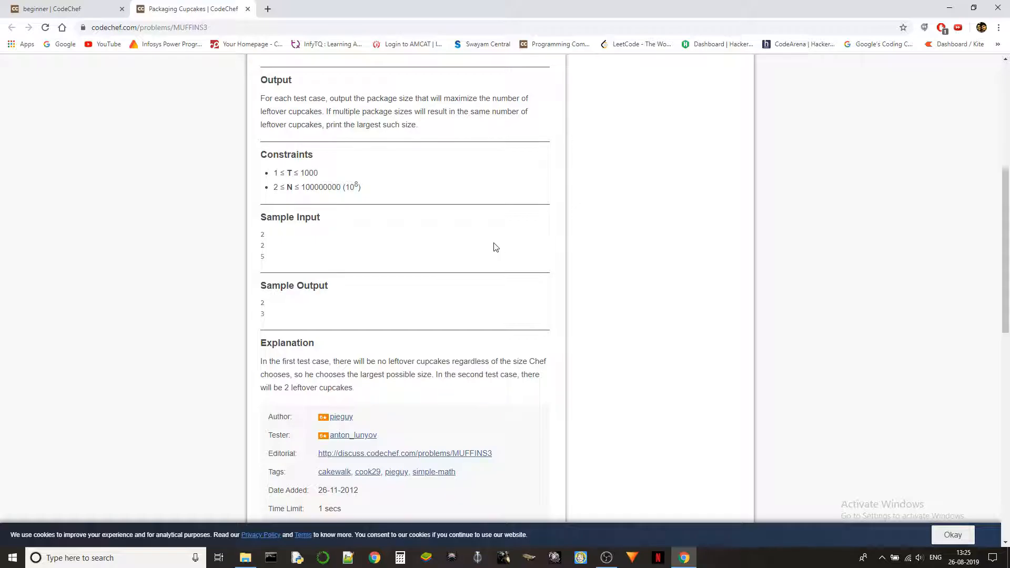
scroll("up", 3)
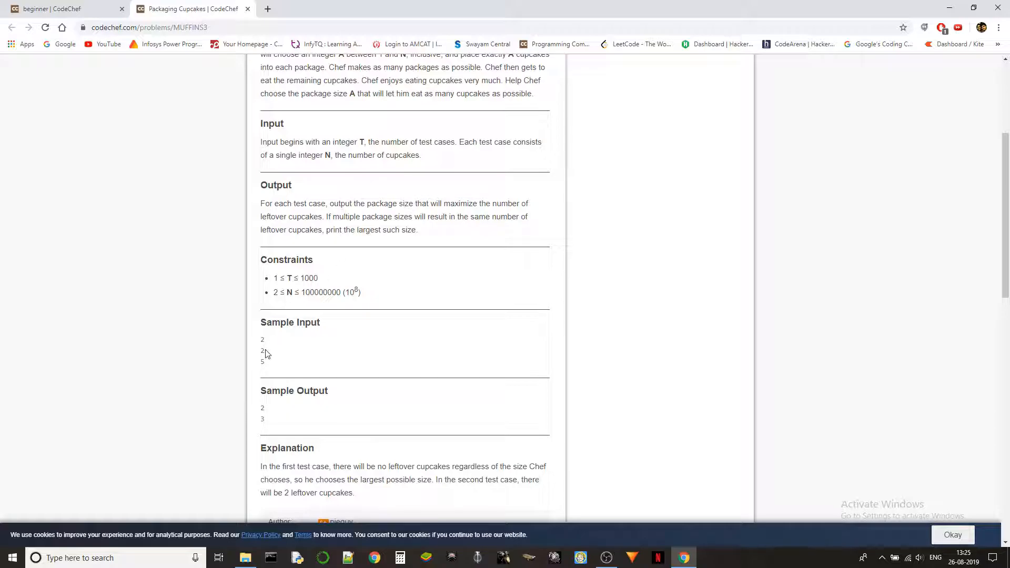
mouse_move(278, 374)
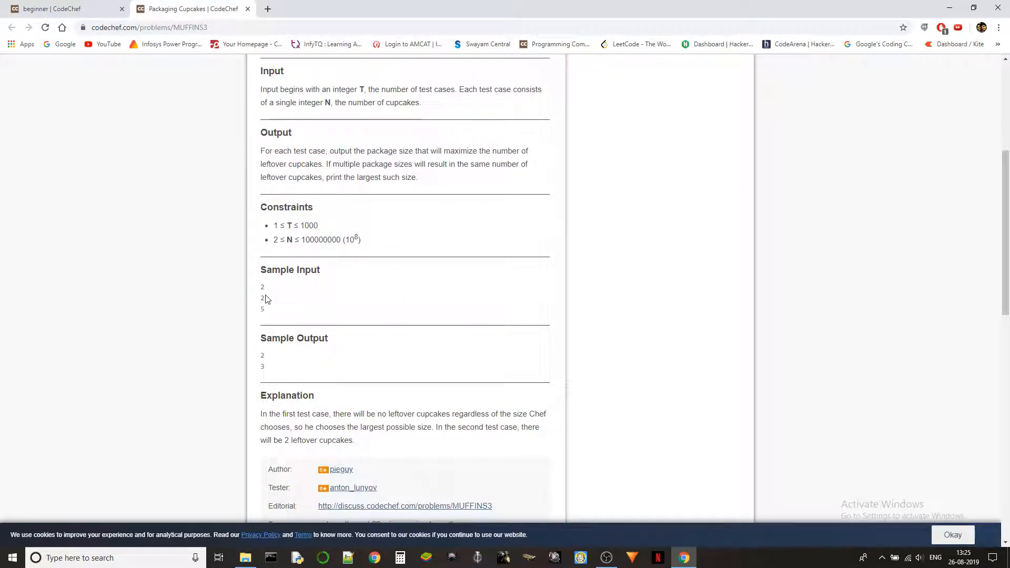
double_click(262, 297)
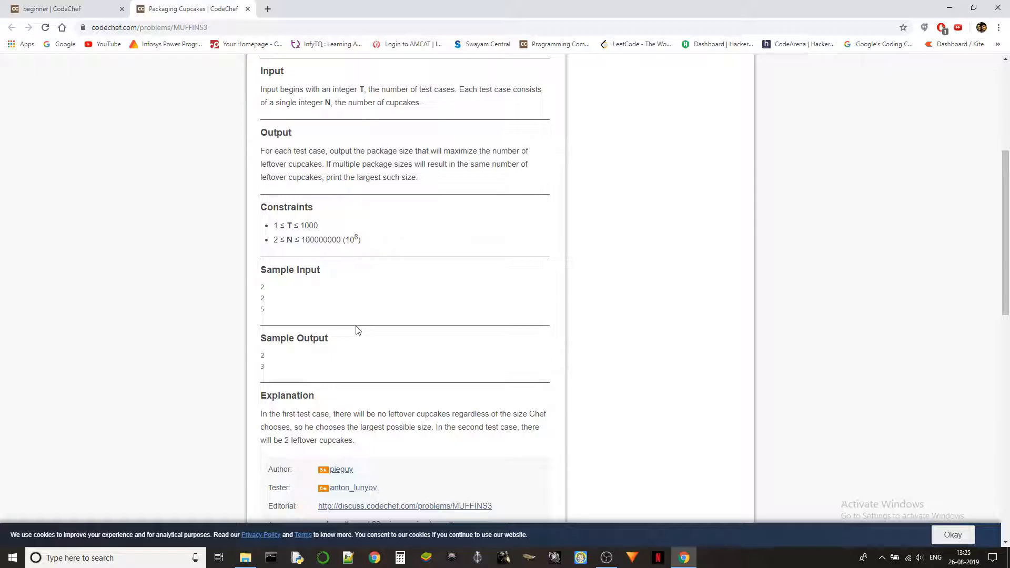
scroll("up", 3)
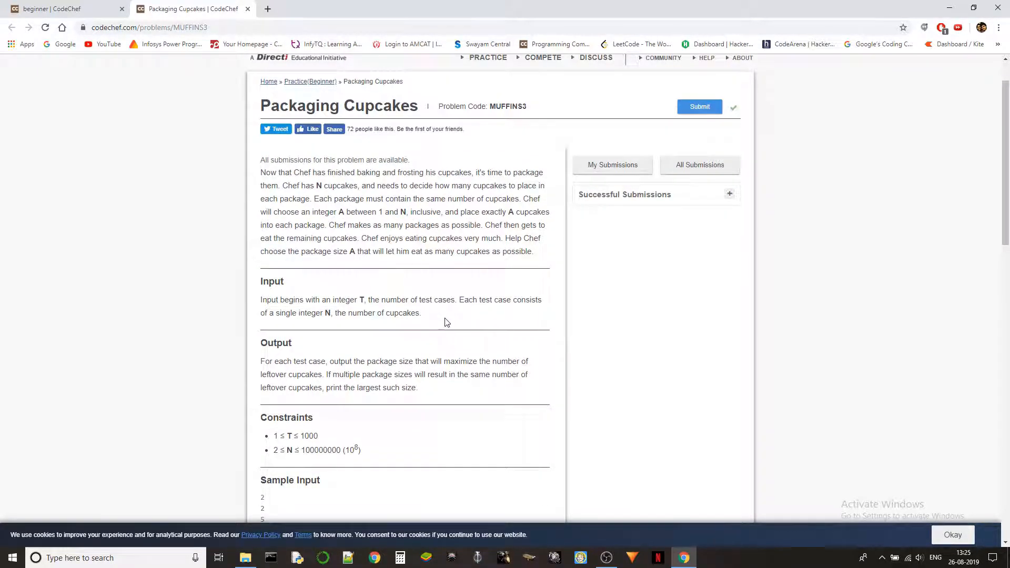
scroll("down", 3)
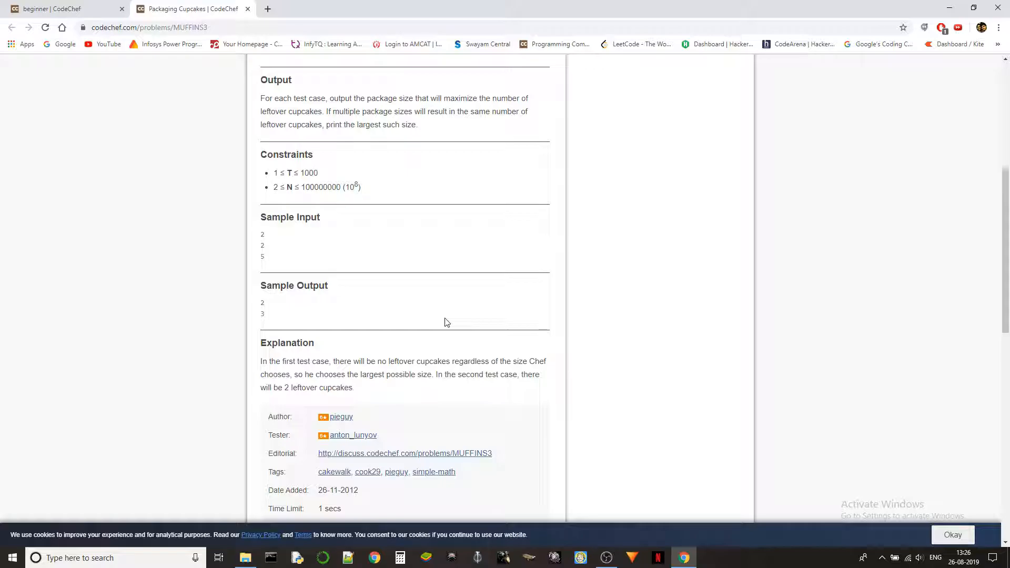
scroll("up", 3)
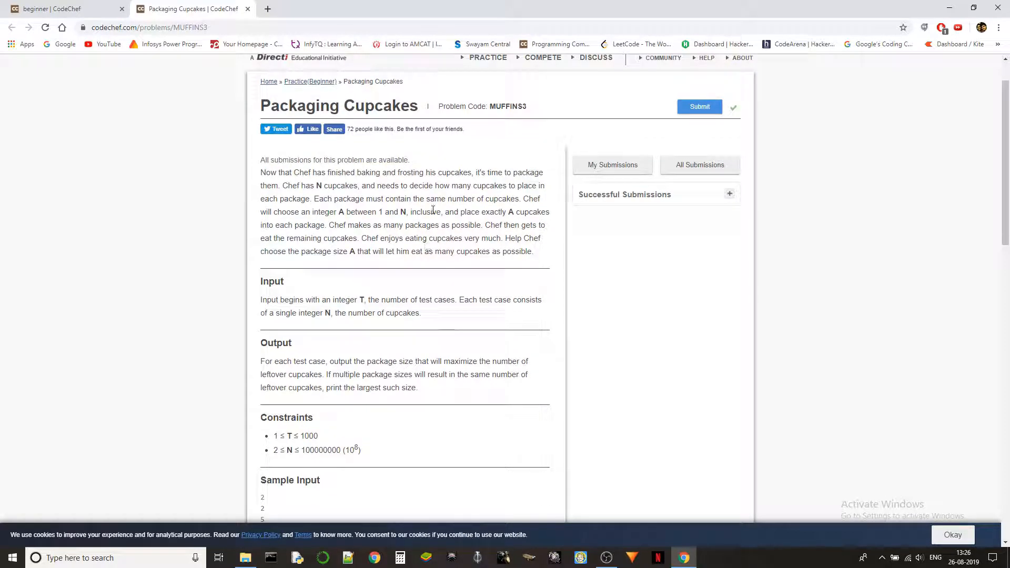
scroll("down", 3)
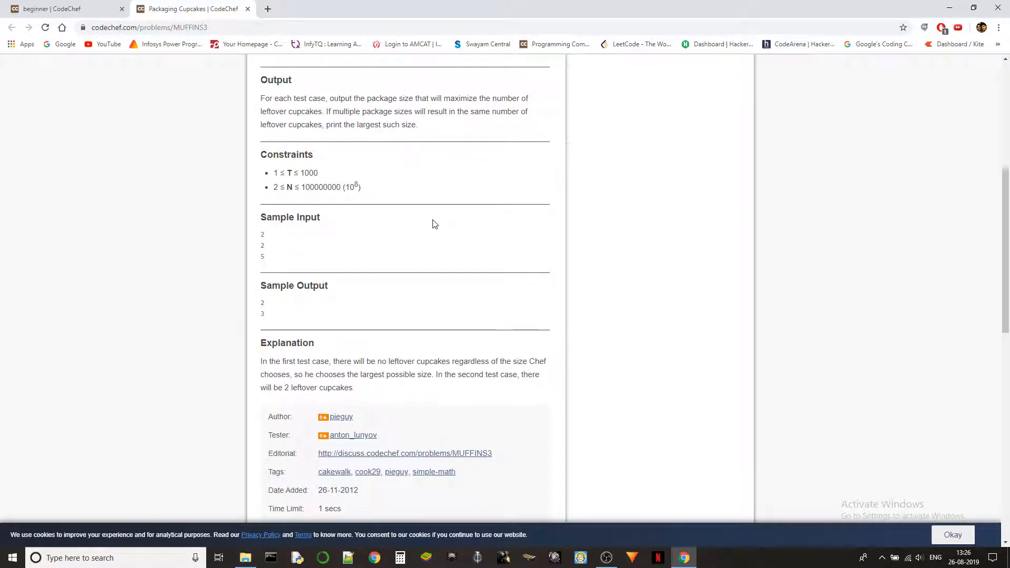
scroll("down", 3)
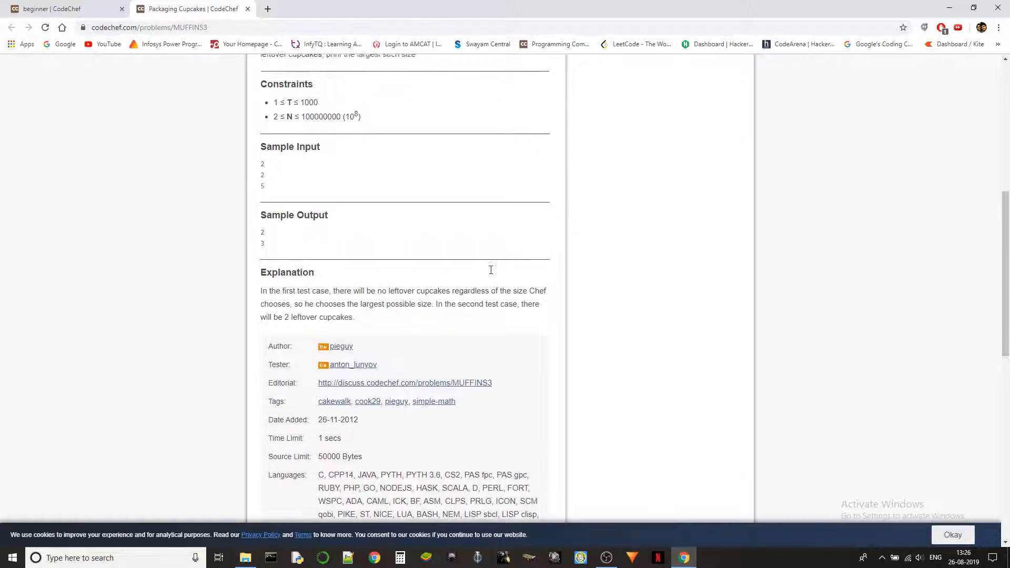
scroll("up", 3)
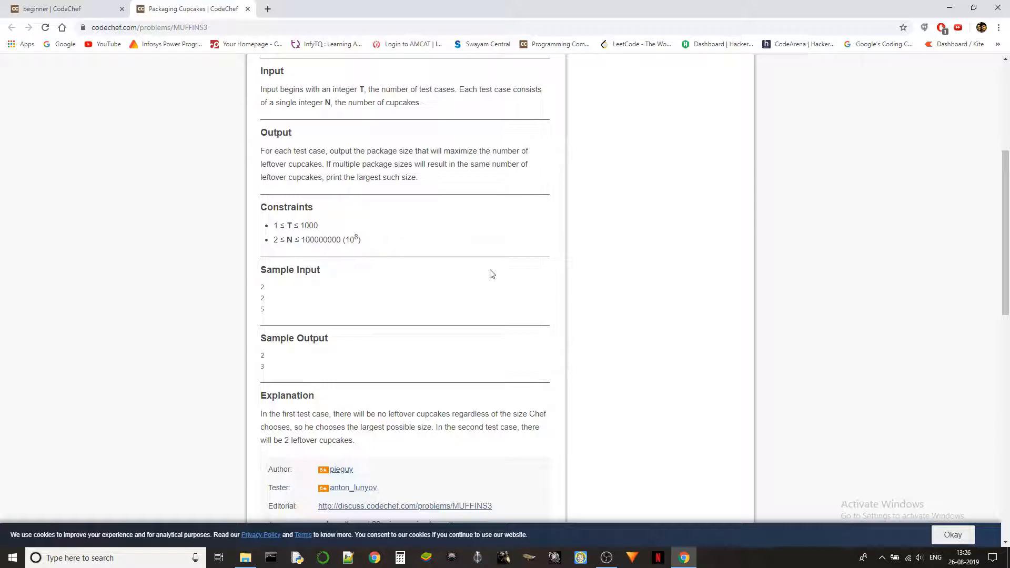
mouse_move(418, 299)
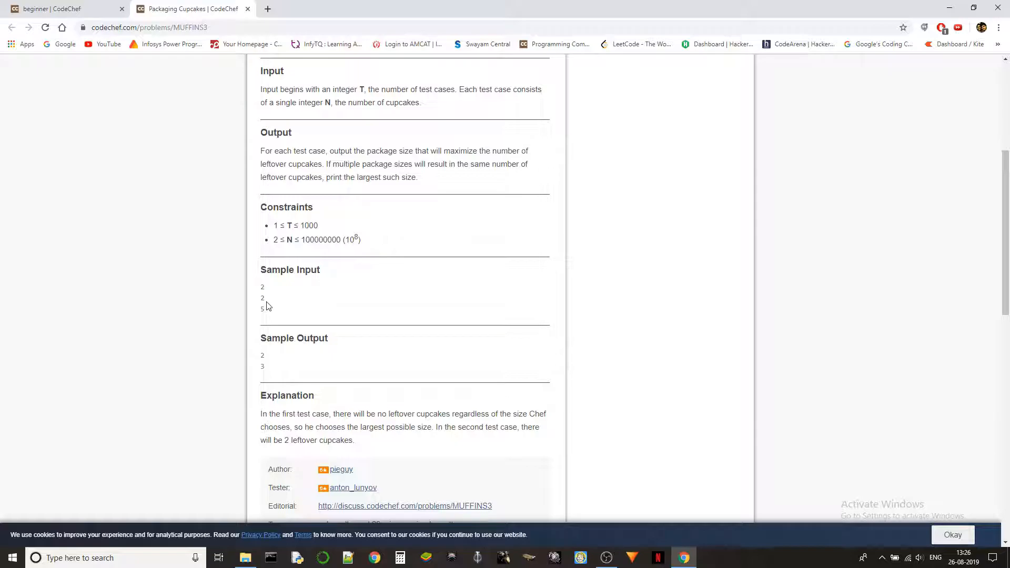
mouse_move(395, 409)
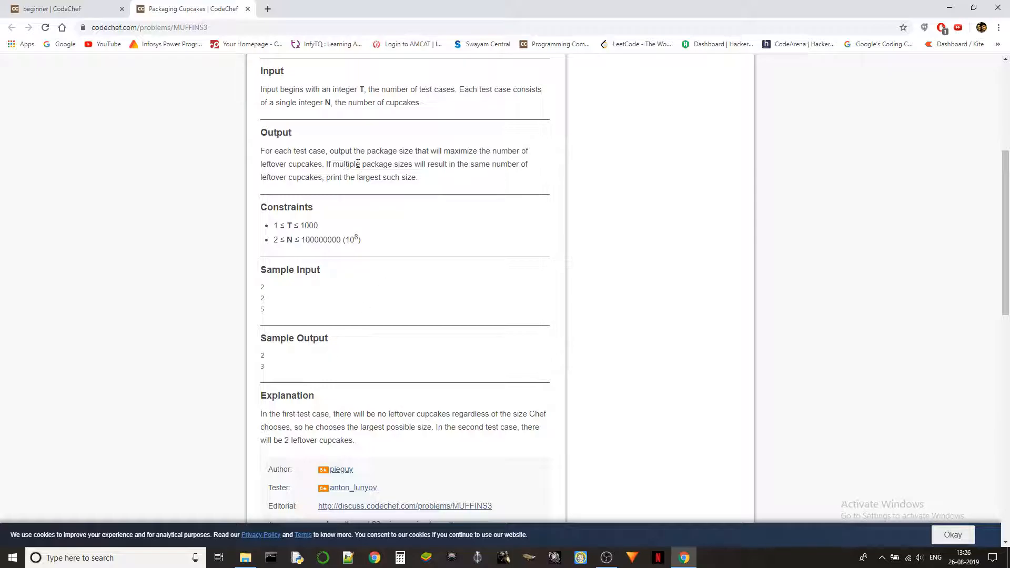
mouse_move(513, 166)
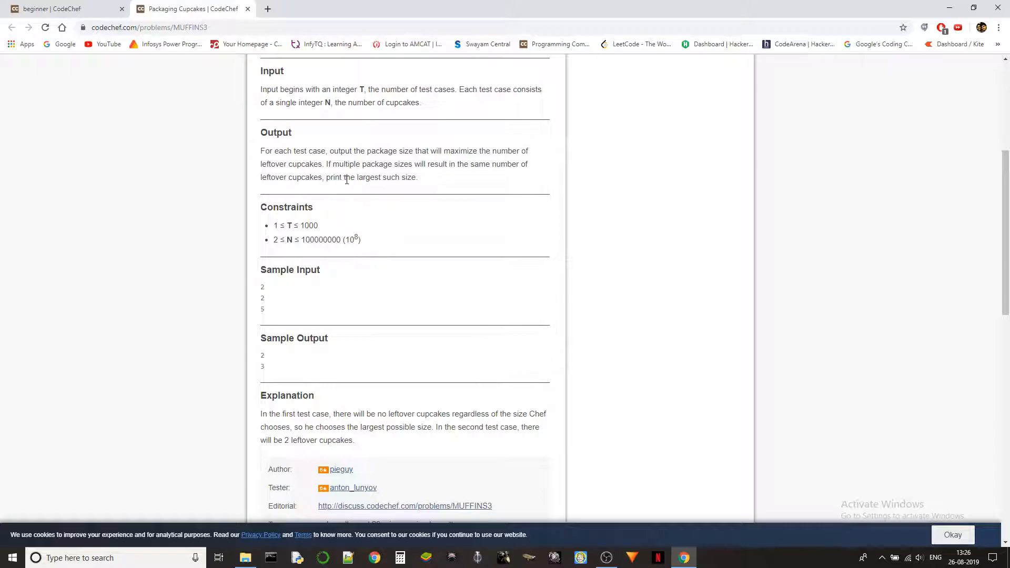
mouse_move(266, 348)
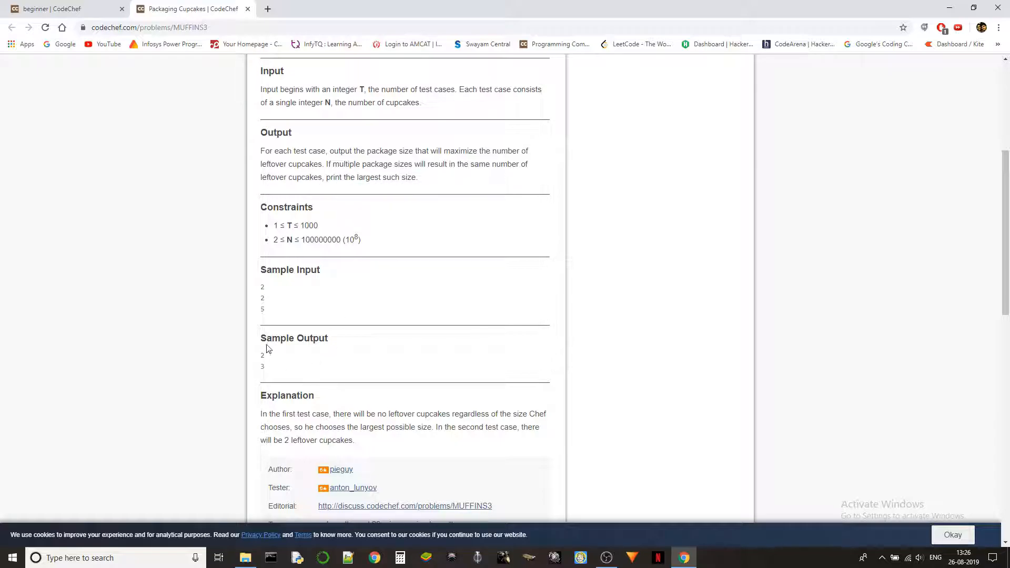
mouse_move(278, 363)
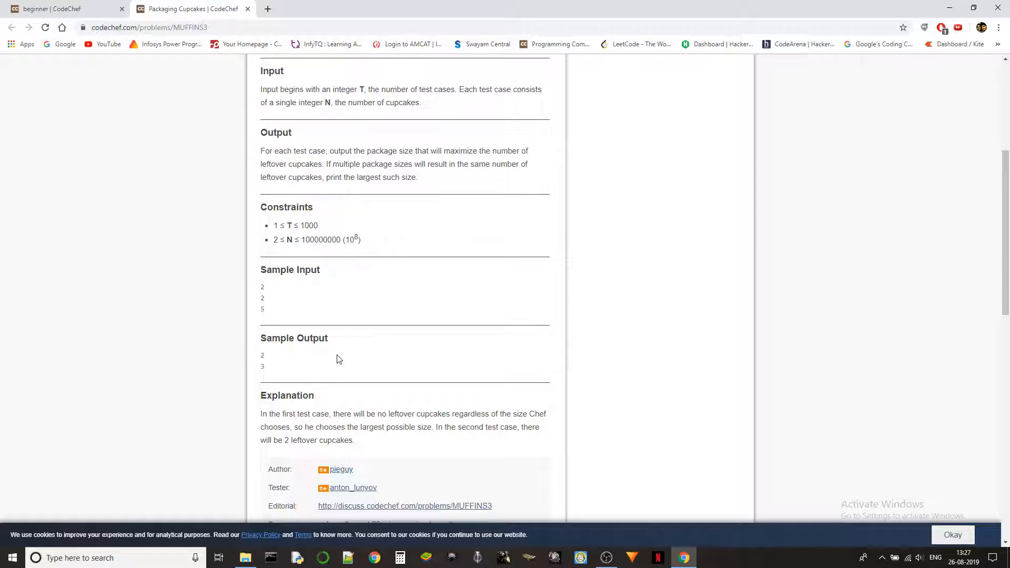
- Reach the bottom of the problem page and launch the MUFFINS3 solution editor
scroll("down", 3)
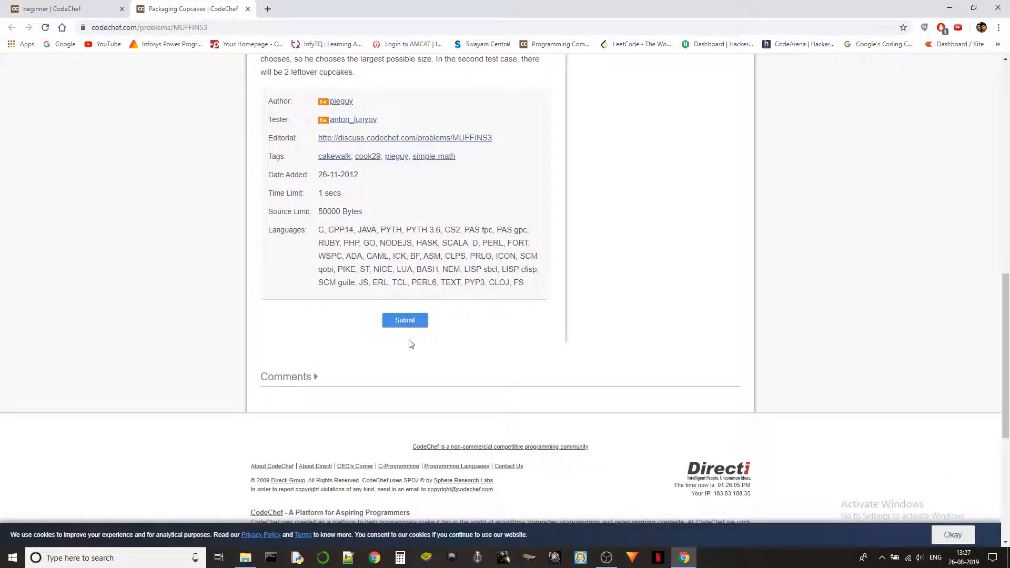
left_click(404, 320)
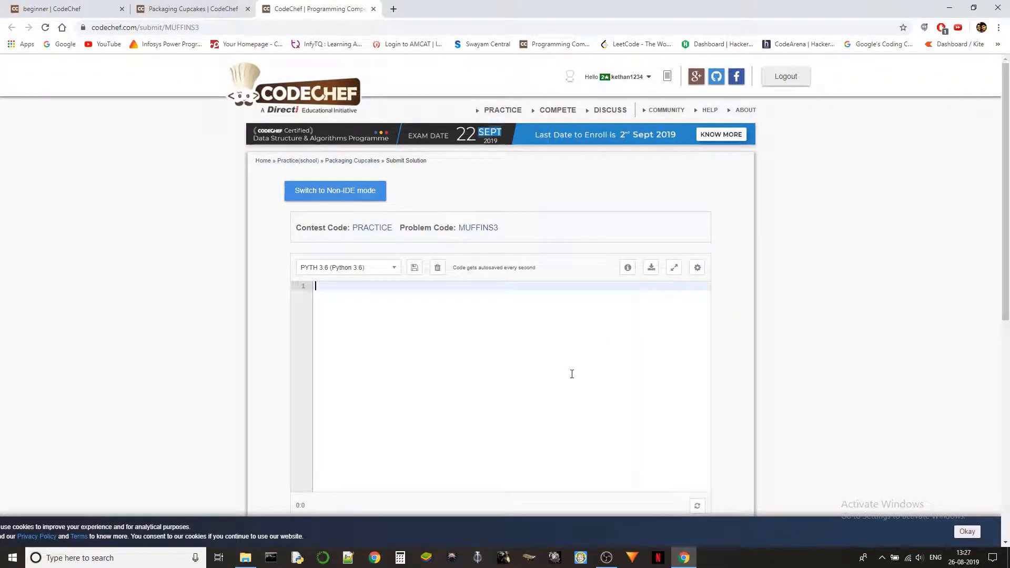
- Begin line 1 of the editor with the comment prefix #9--->
left_click(191, 8)
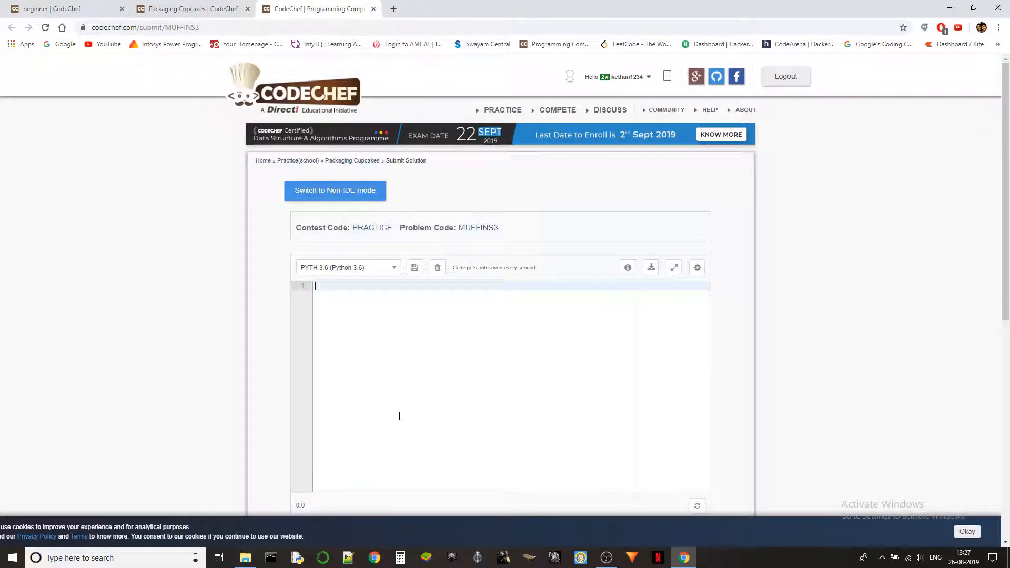
type("9")
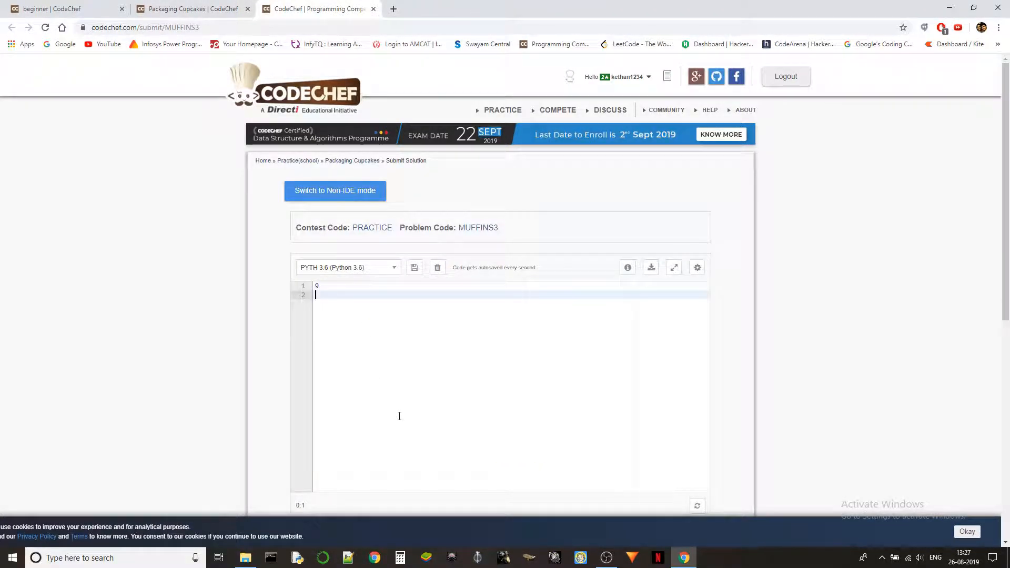
key("Backspace")
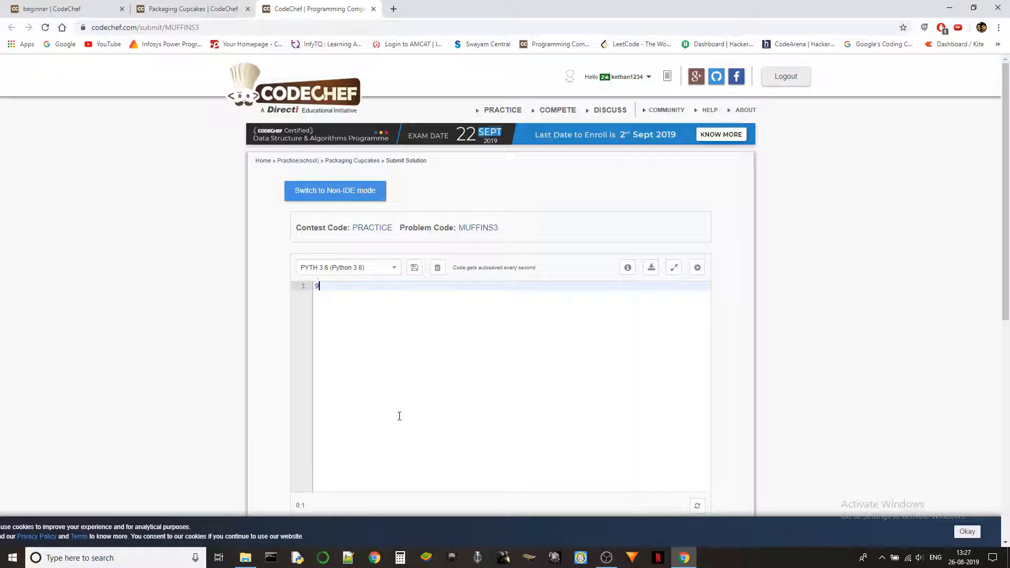
type("--->")
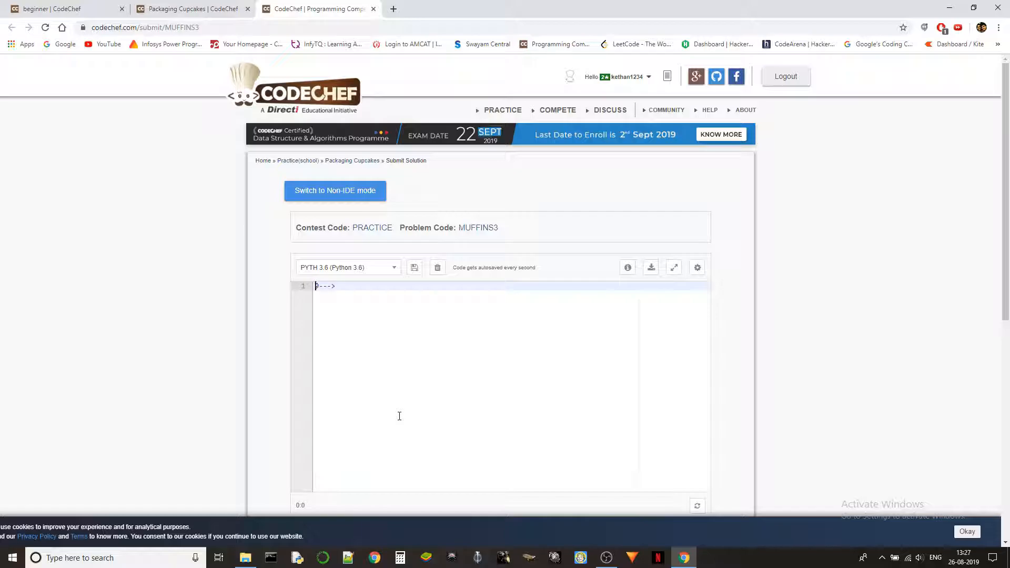
type("#")
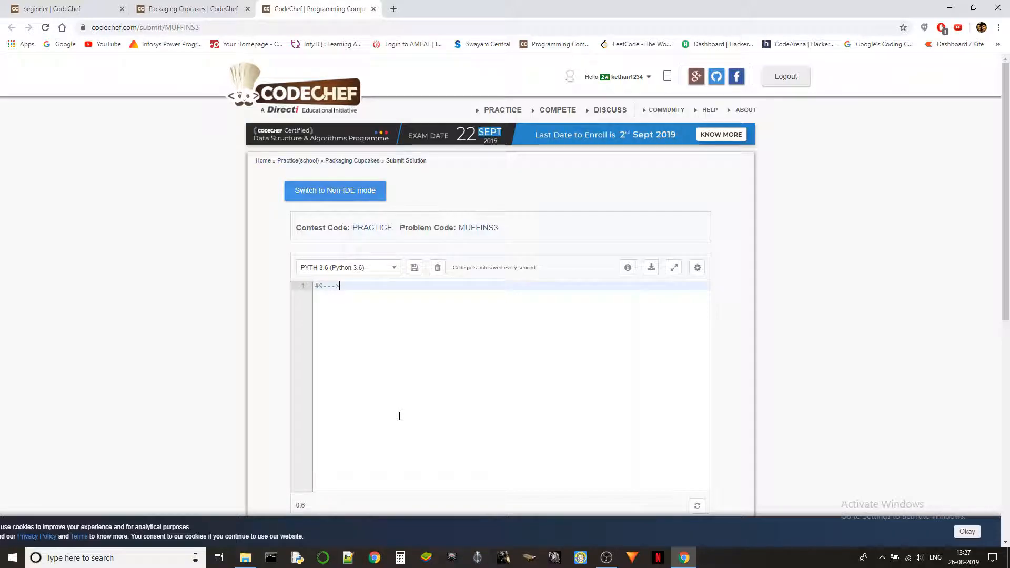
mouse_move(466, 362)
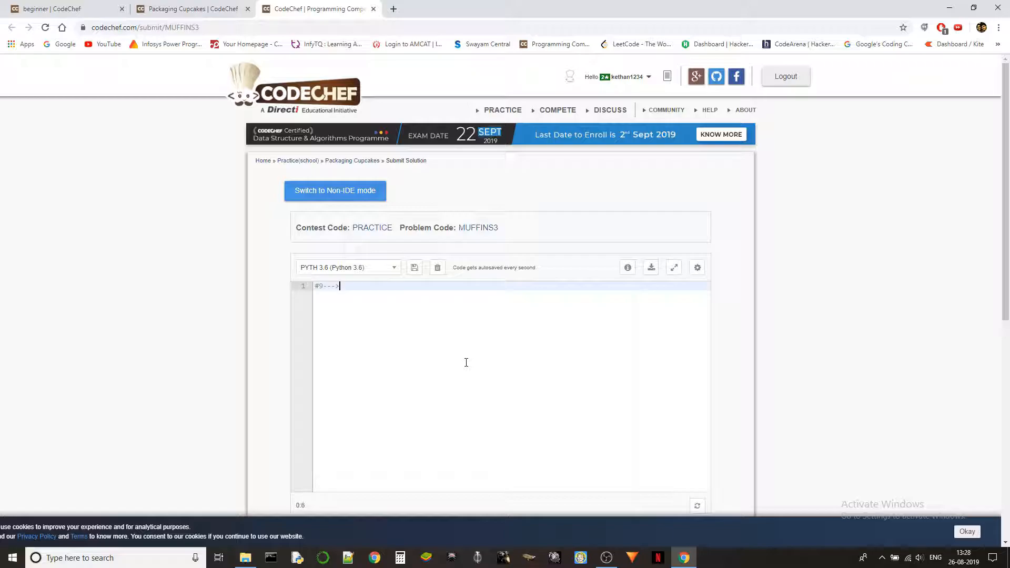
- Complete the comment with the remainders 0,1,0,1,4,3,2,1,0 for 9 cupcakes
type("0")
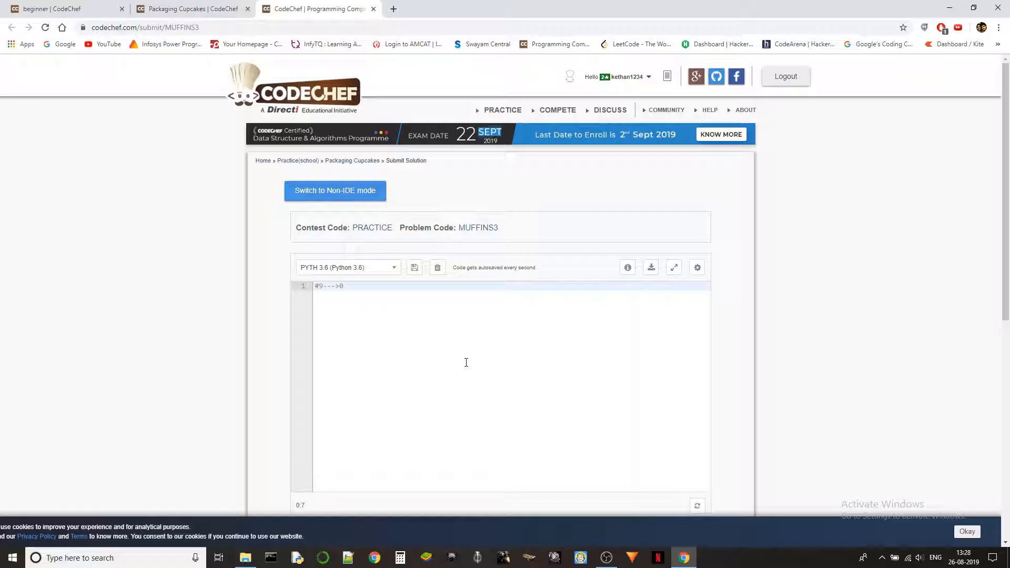
type(",")
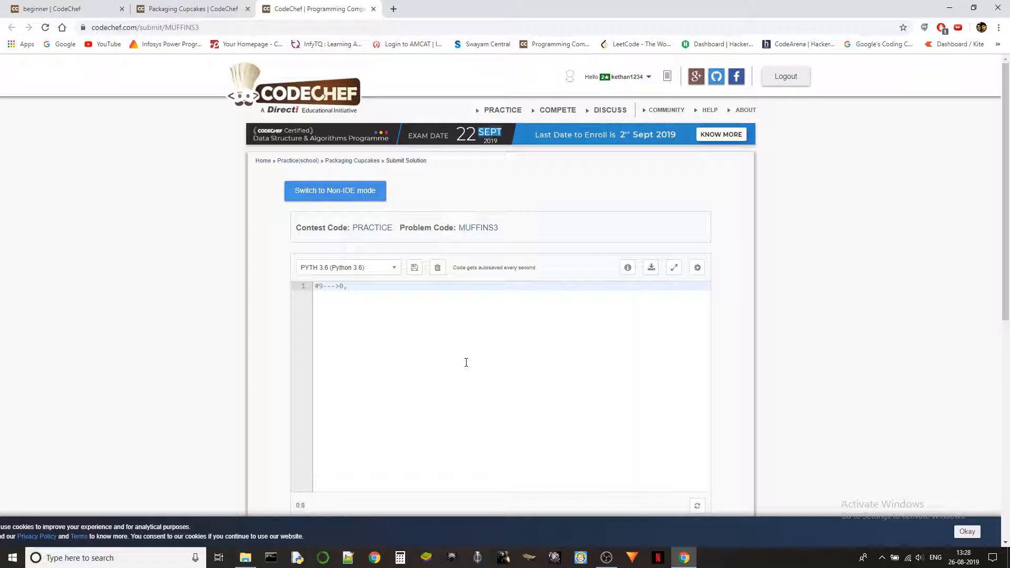
type("1")
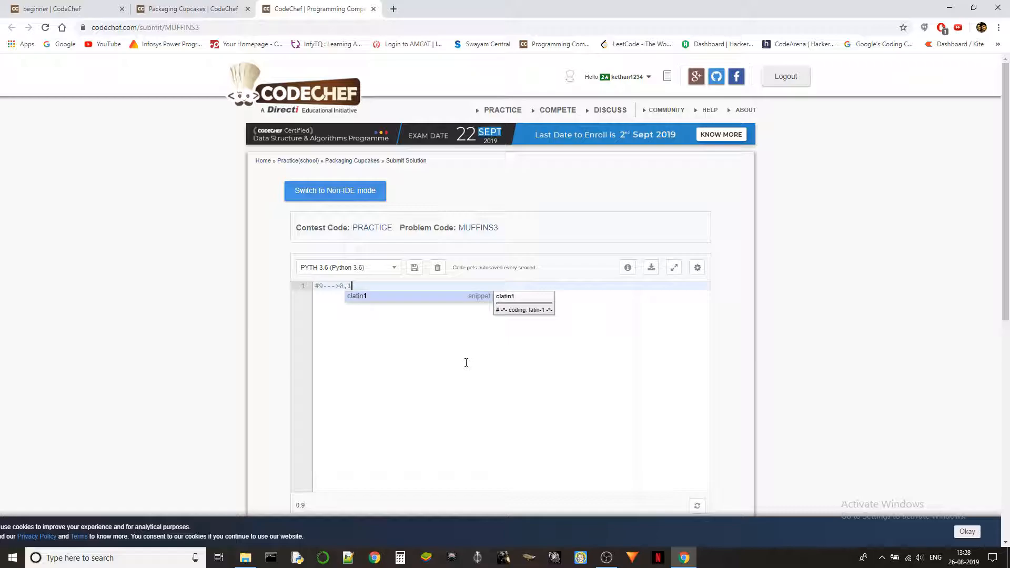
type(",")
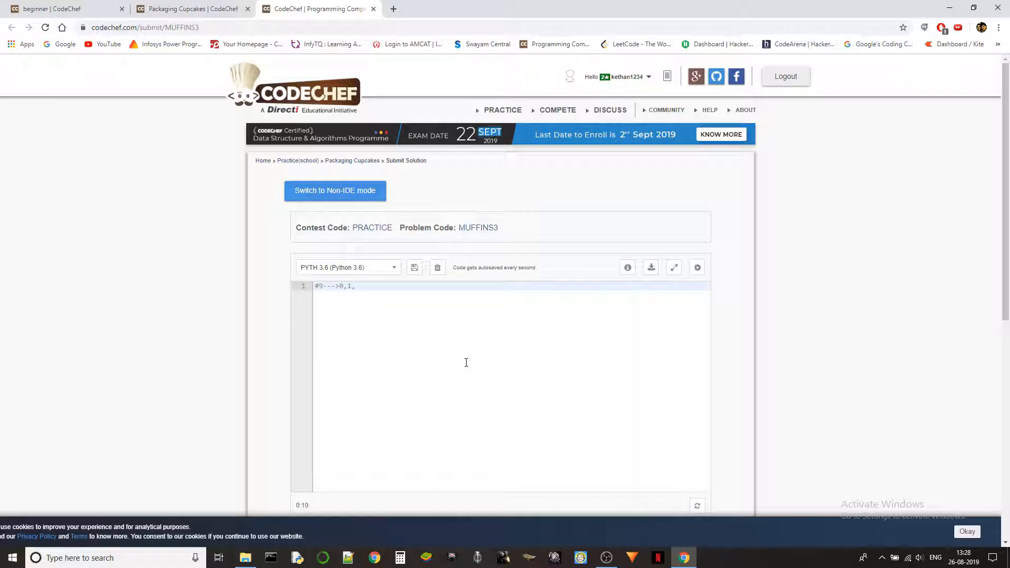
type("0,")
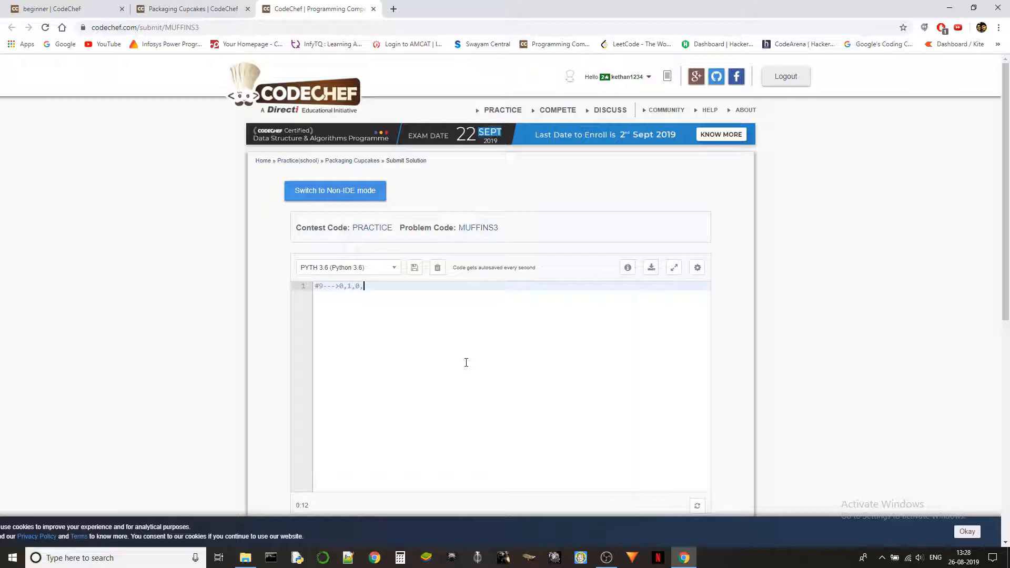
type("1,")
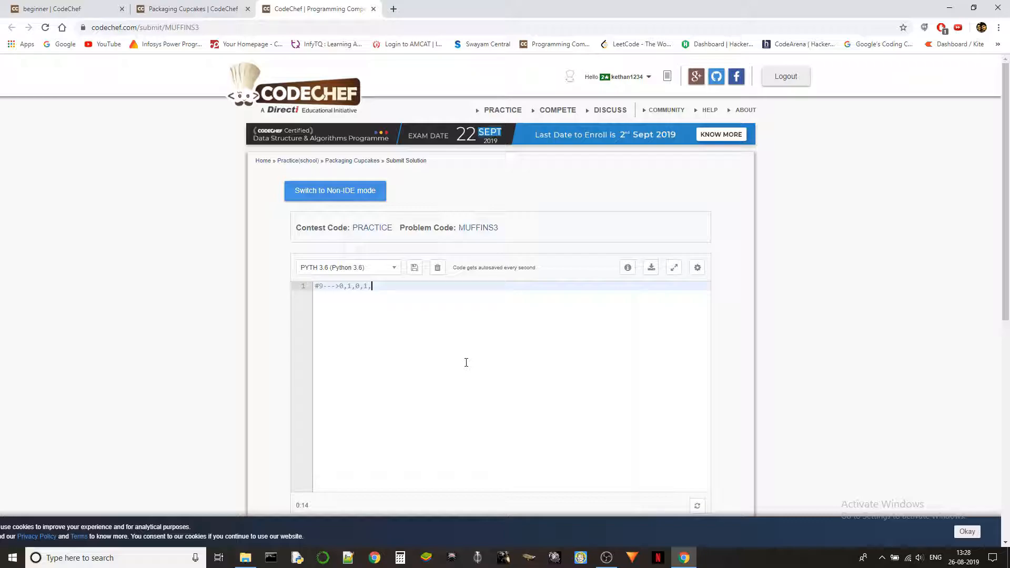
type("4")
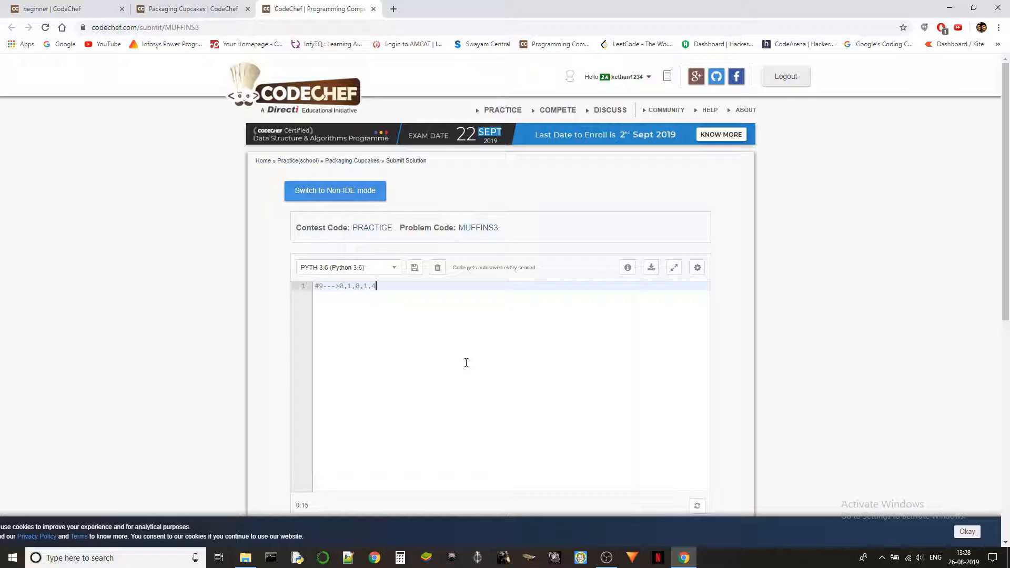
type(",")
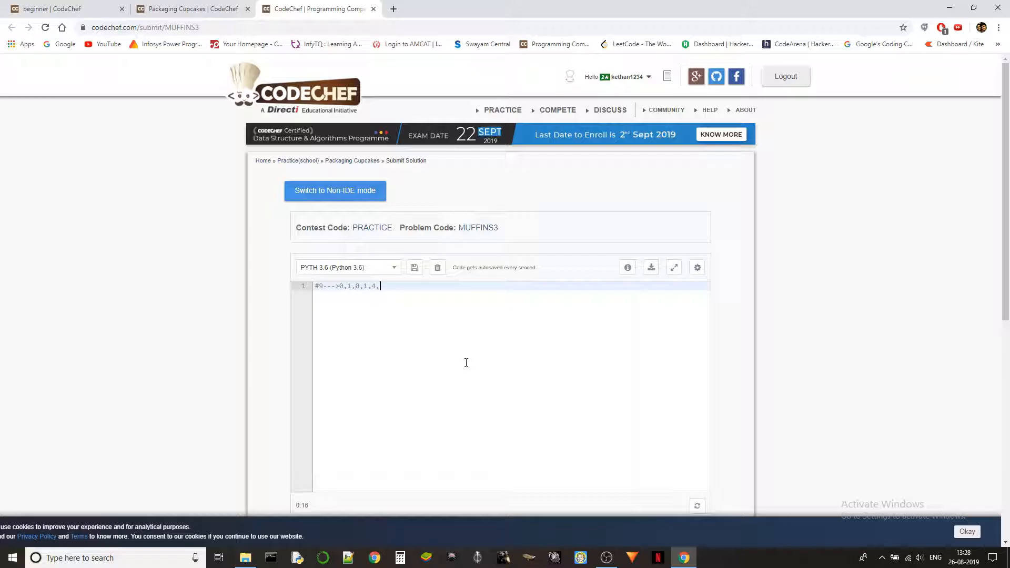
type("3")
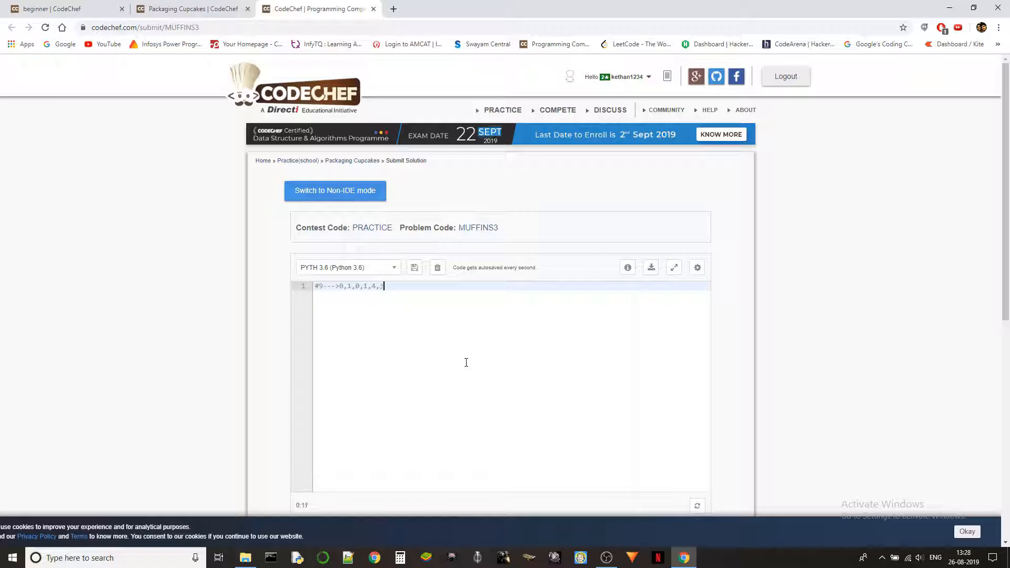
type("3,")
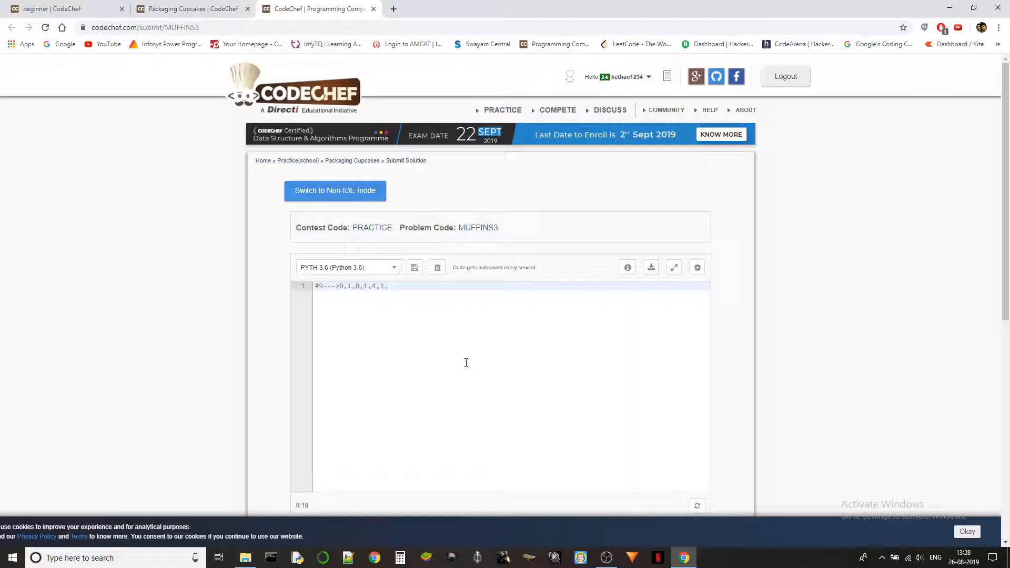
type("2,1,")
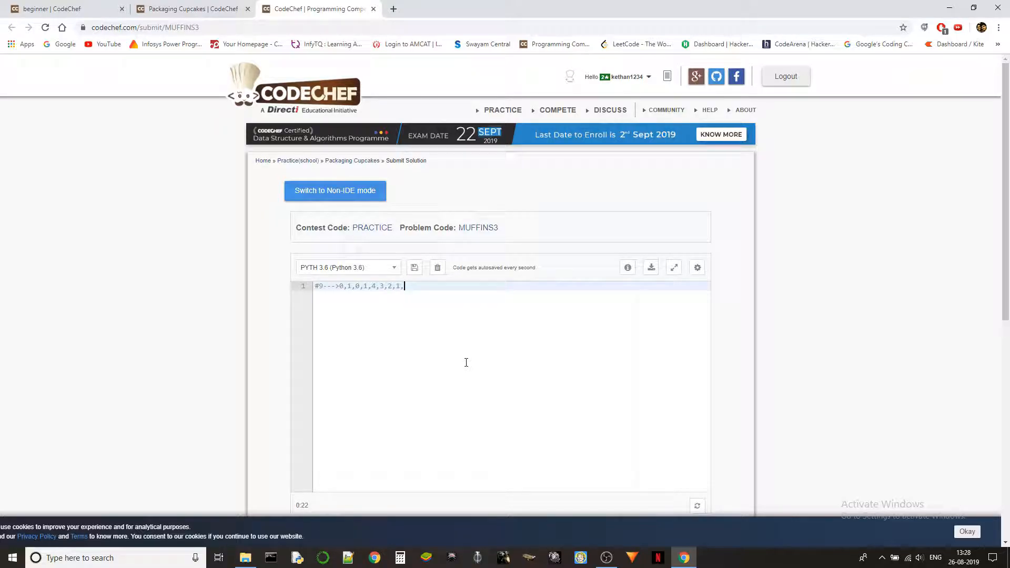
type("0")
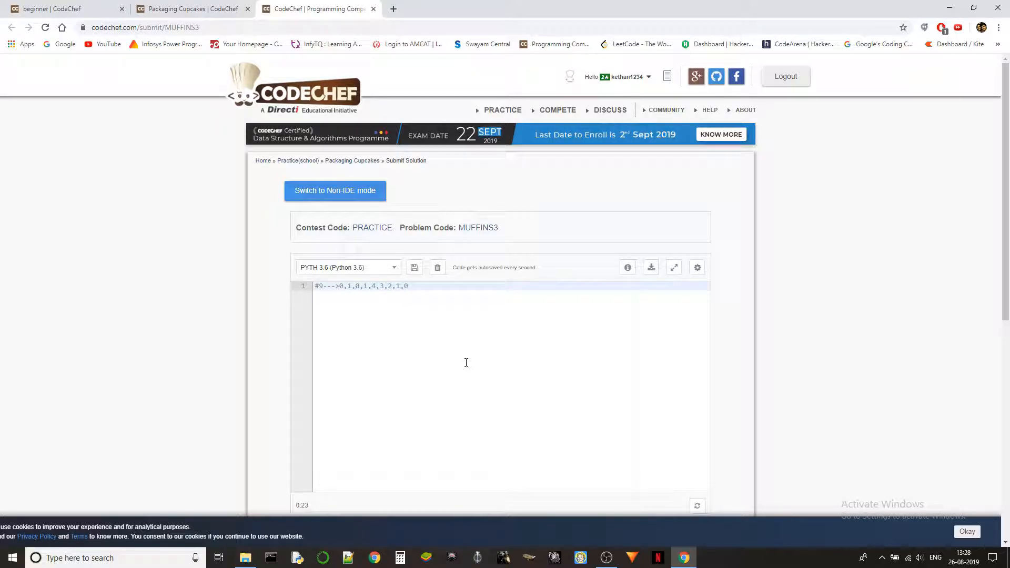
mouse_move(381, 322)
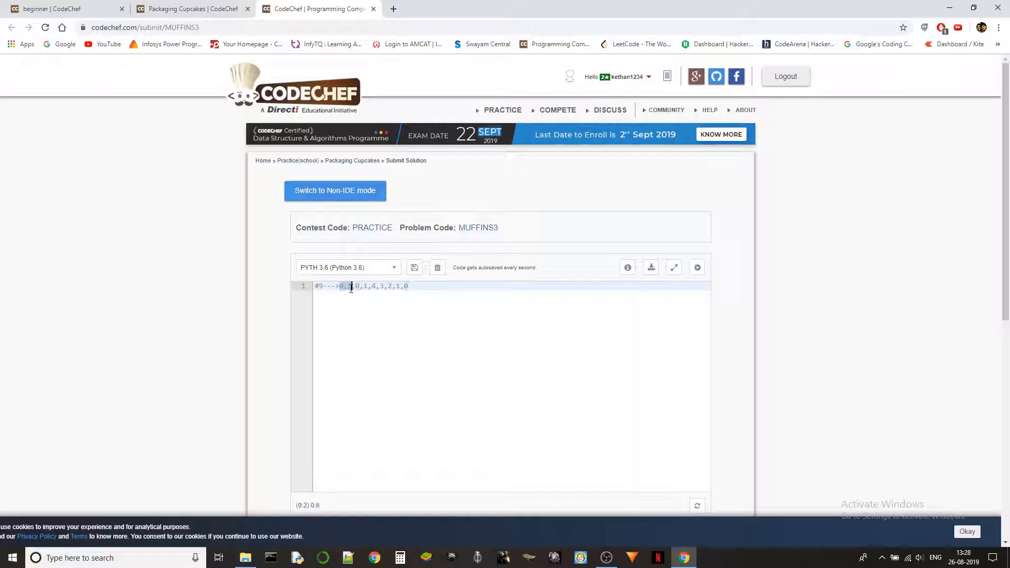
type("0,1,0,1")
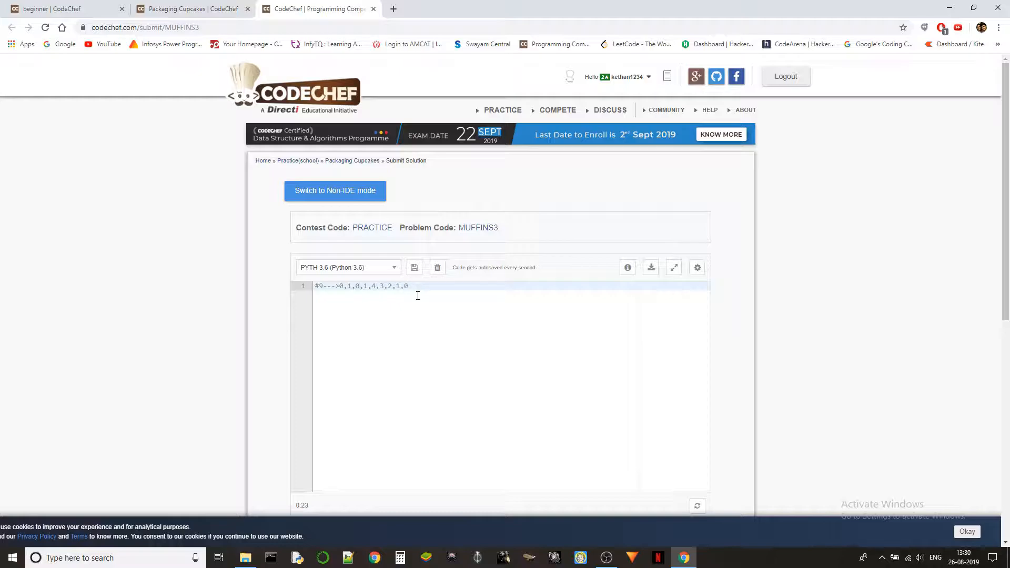
- Start a new line and recheck the problem statement before returning to the editor
key("enter")
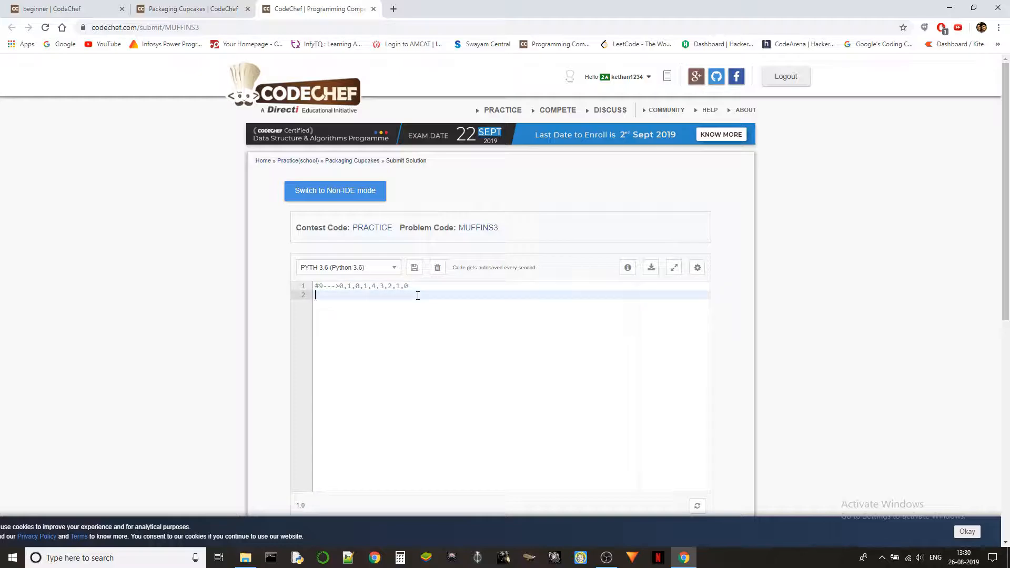
left_click(192, 9)
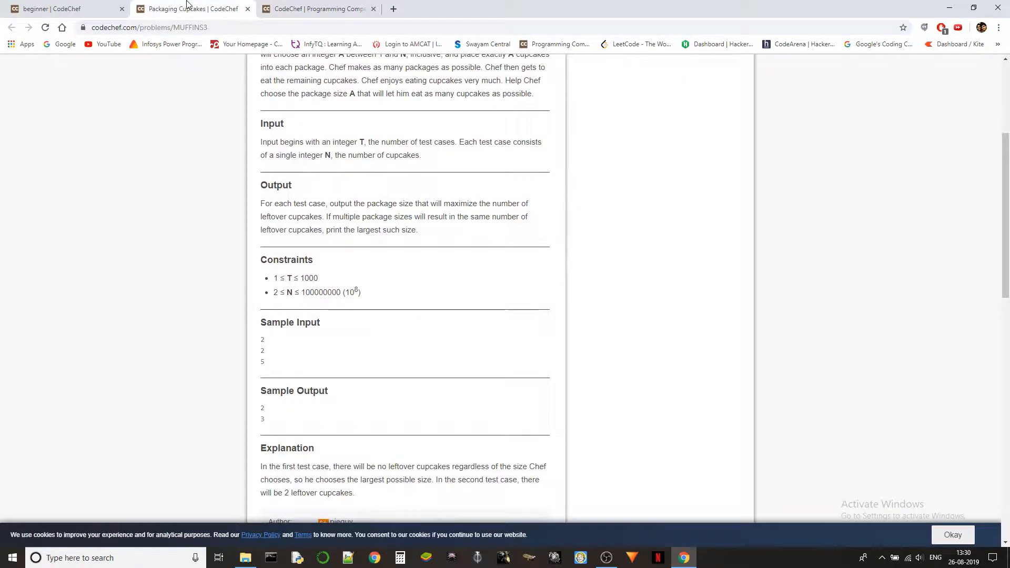
scroll("down", 3)
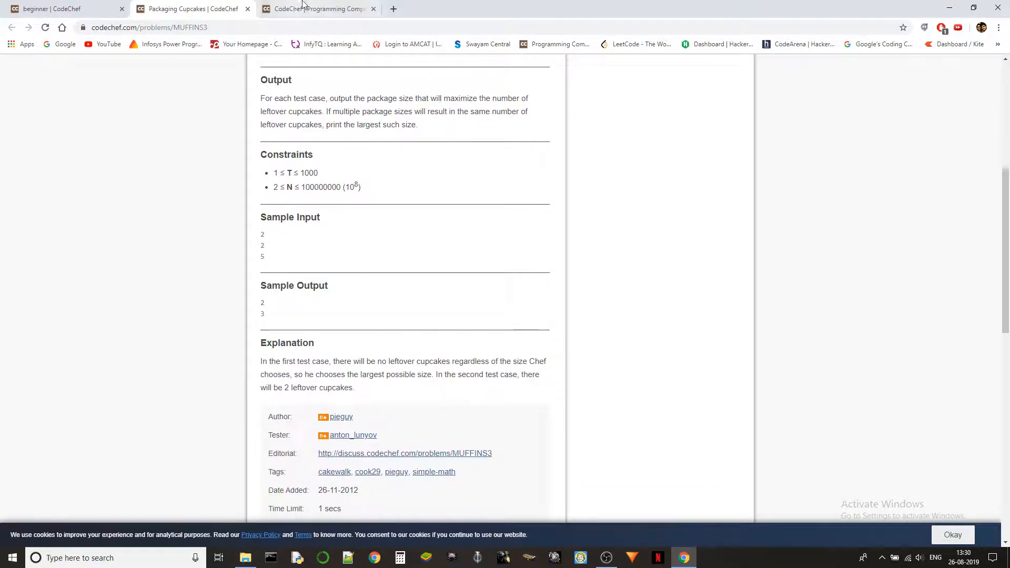
left_click(316, 9)
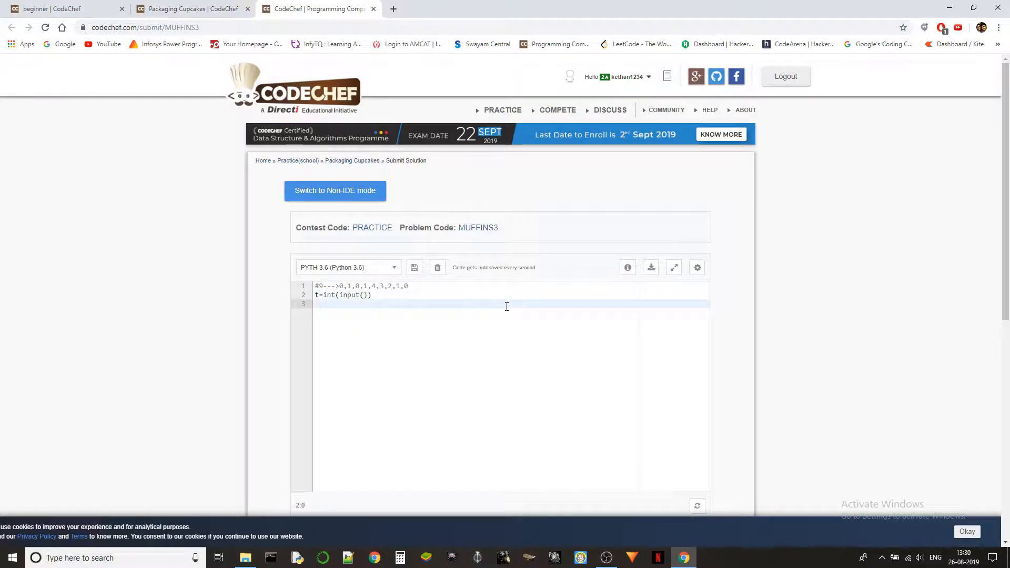
left_click(194, 8)
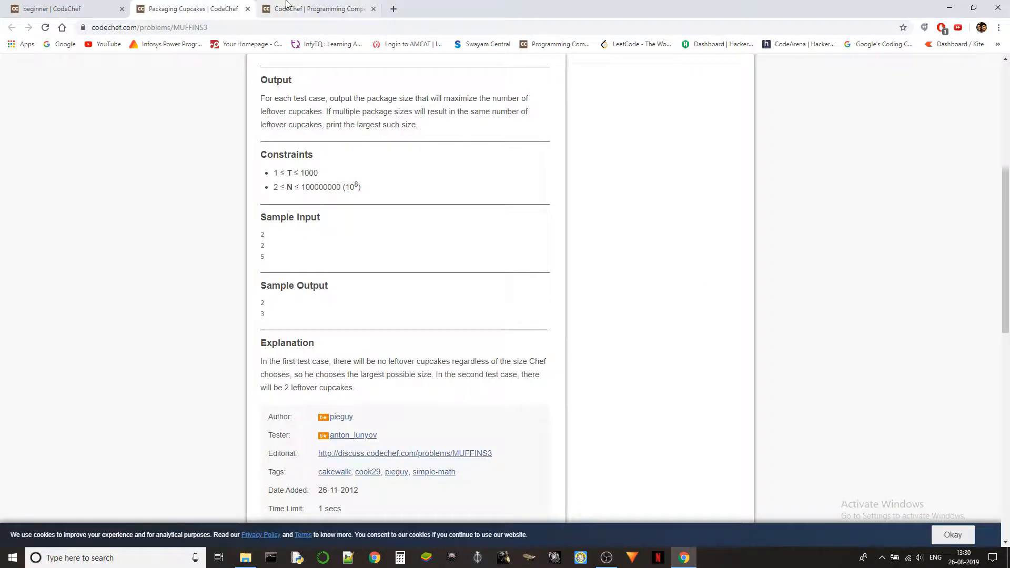
left_click(315, 8)
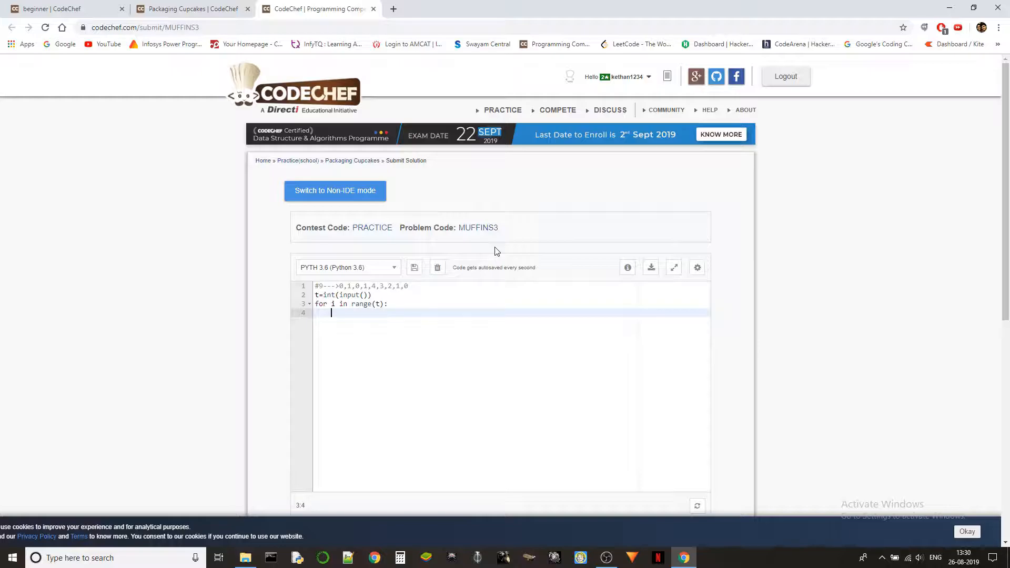
- Write n=int(input()) and print((n//2)+1) inside the for loop
type("n=")
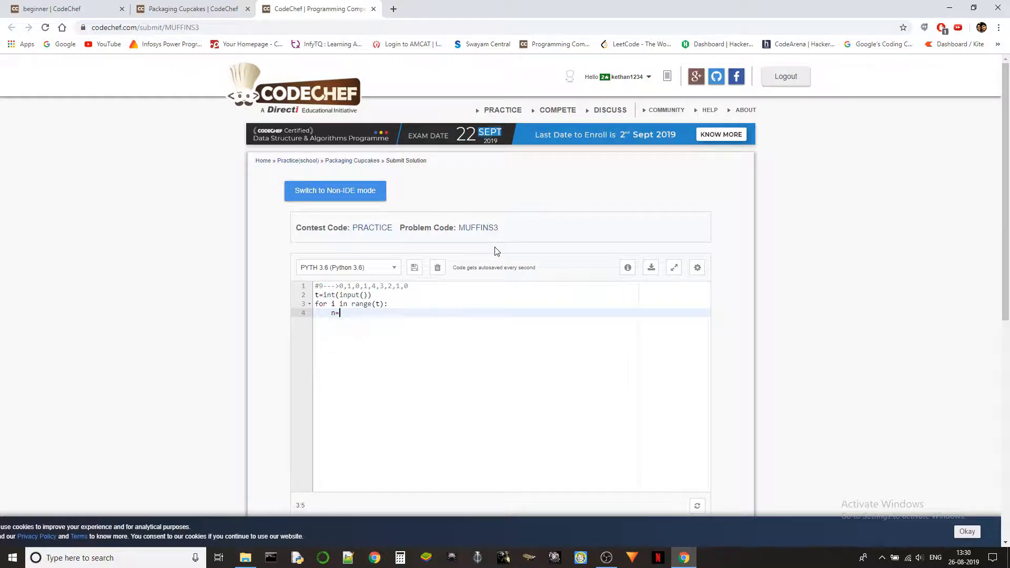
type("int(input(")
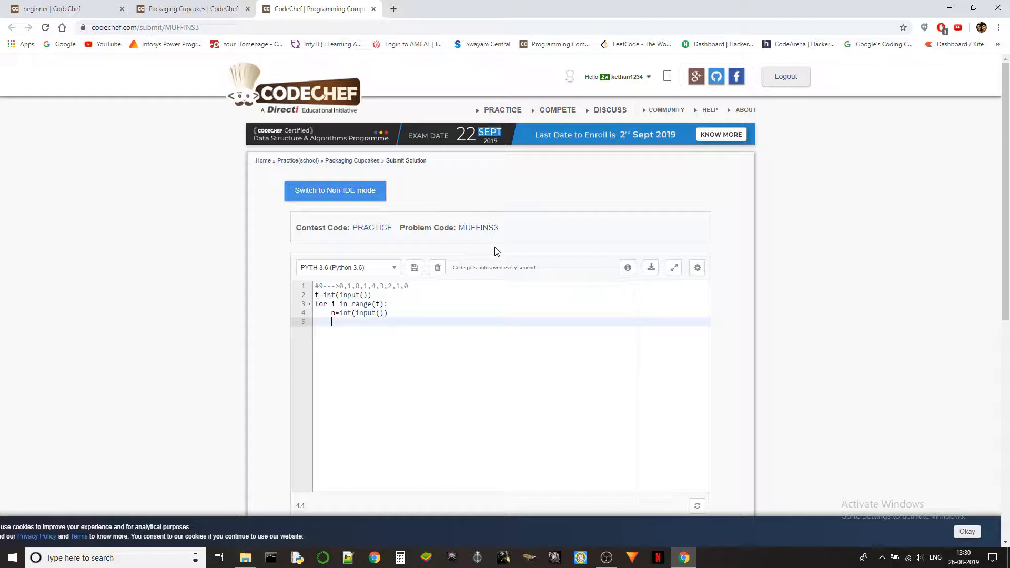
type("print()")
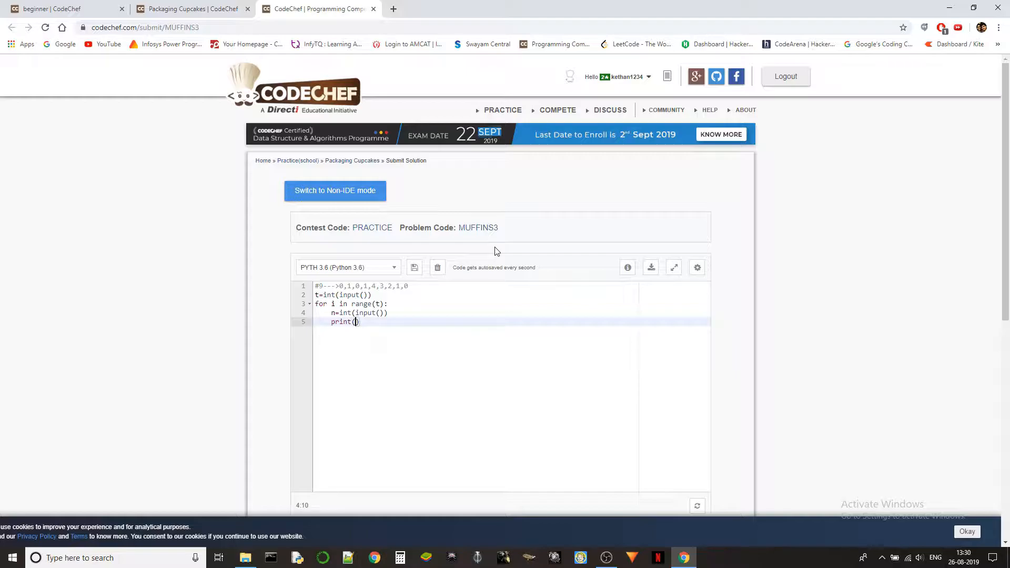
type("()")
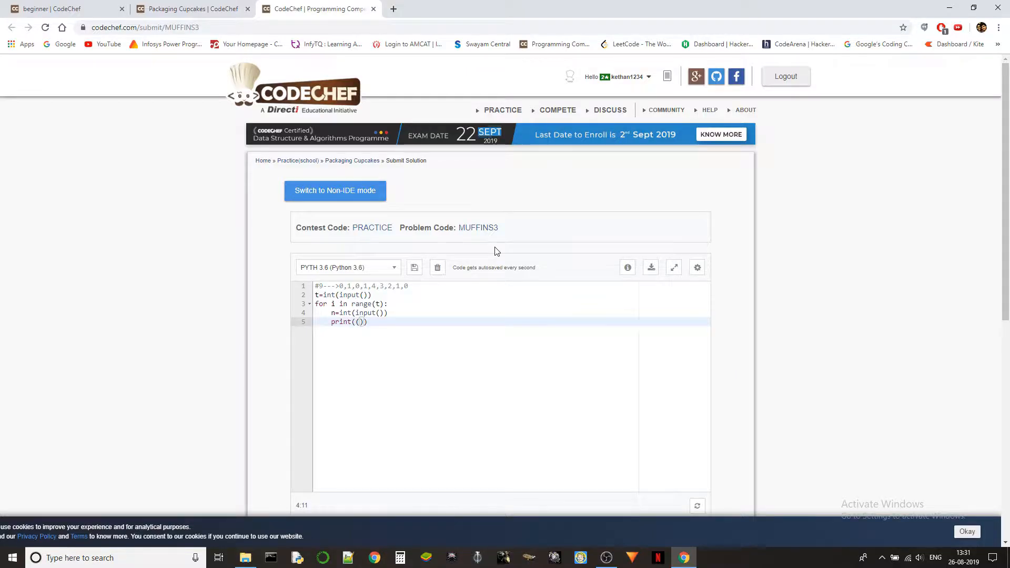
type("n//2")
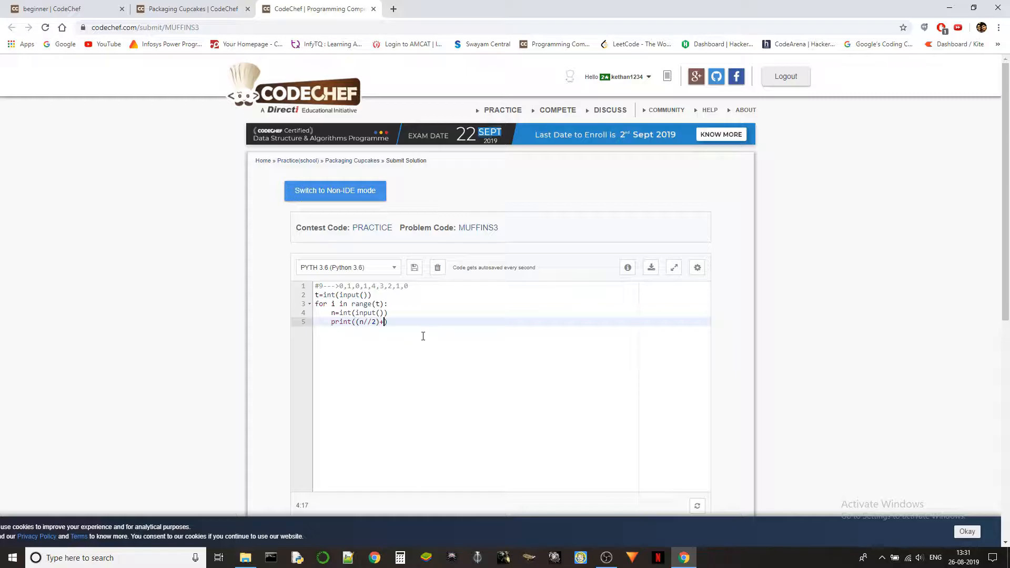
type("1)")
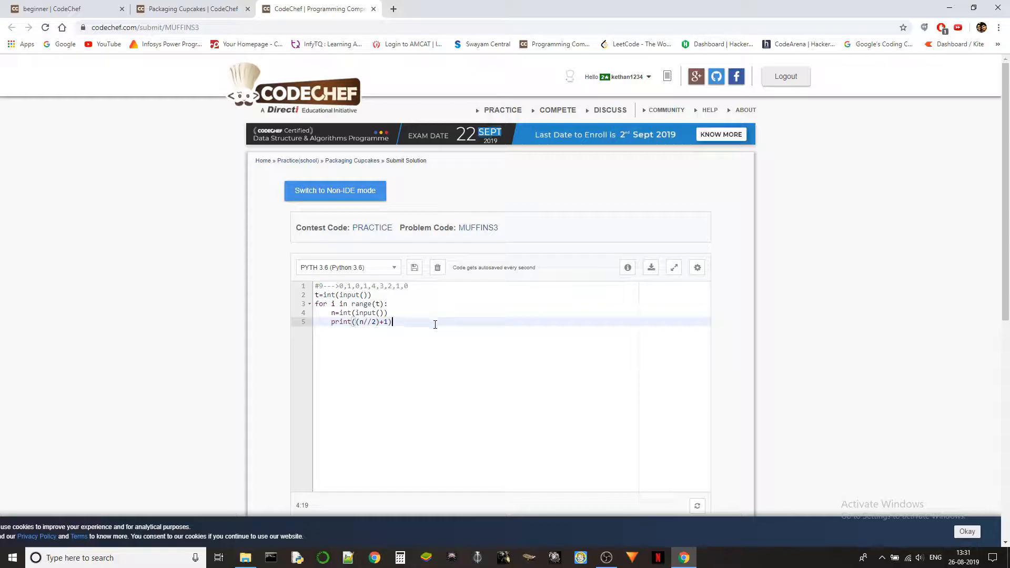
mouse_move(428, 331)
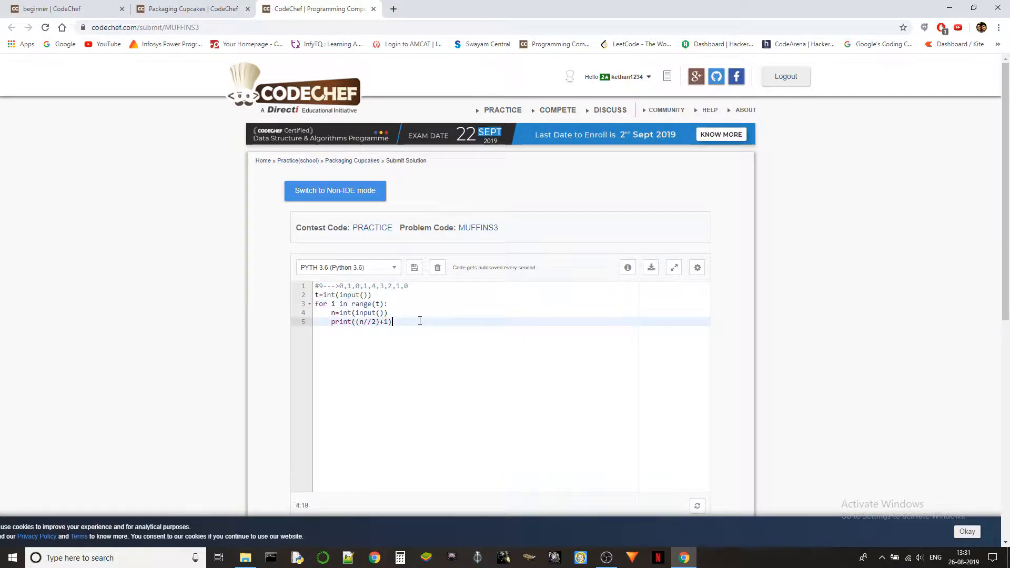
- Run the solution on the sample input 2, 2, 5, producing outputs 2 and 3
scroll("down", 3)
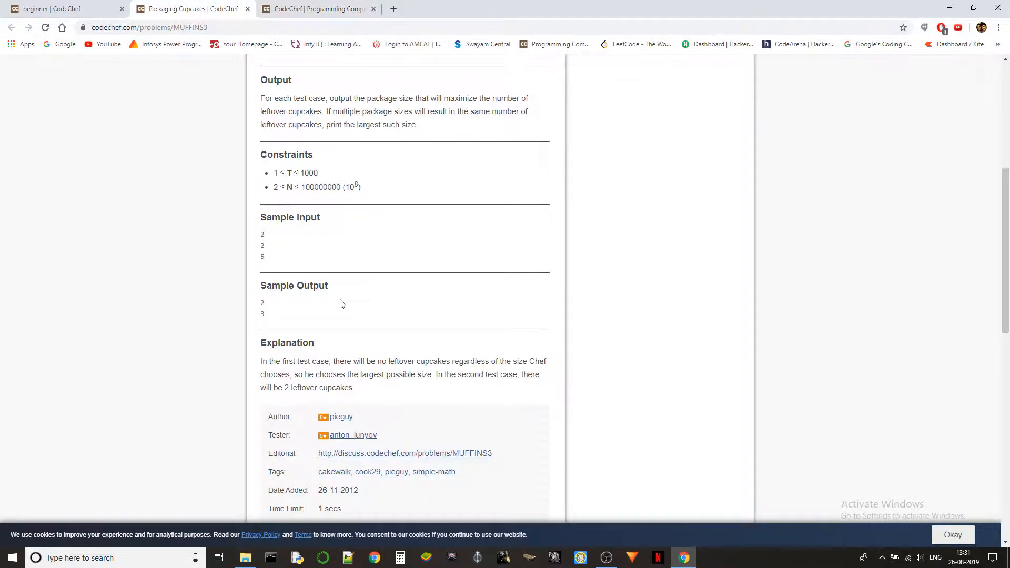
left_click_drag(262, 231, 263, 257)
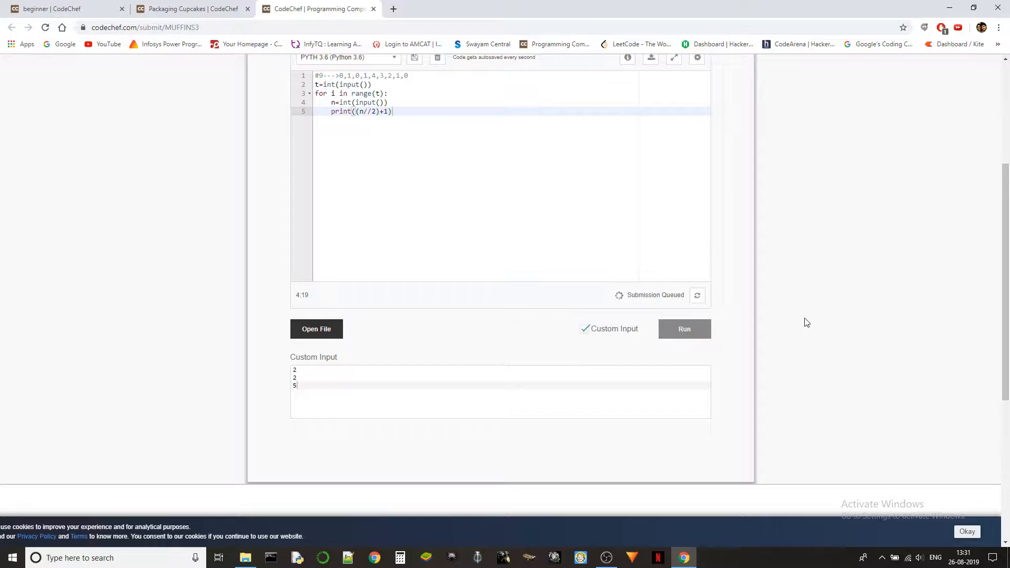
left_click(684, 328)
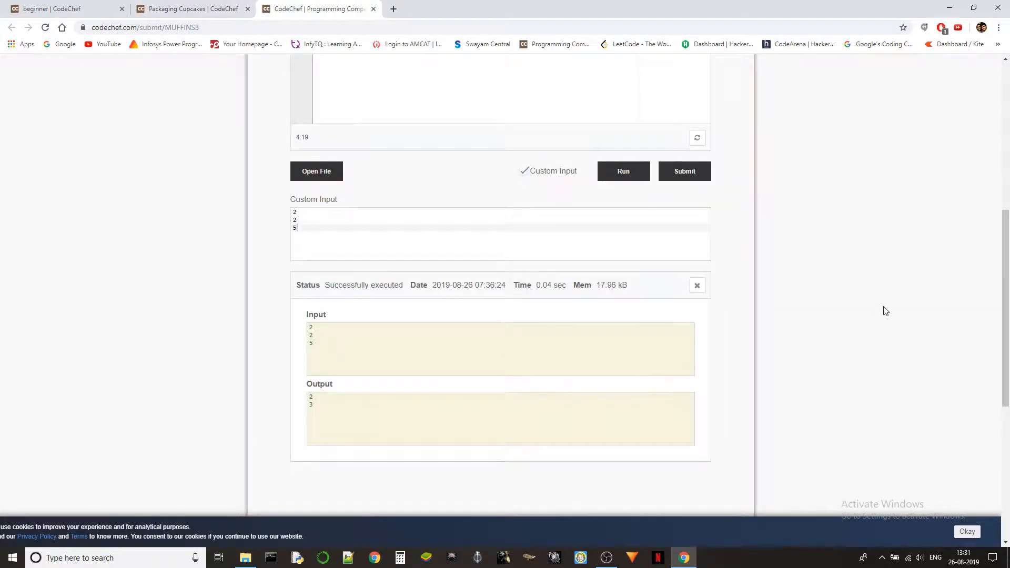
- Submit the MUFFINS3 solution and receive the Correct Answer verdict
left_click(684, 171)
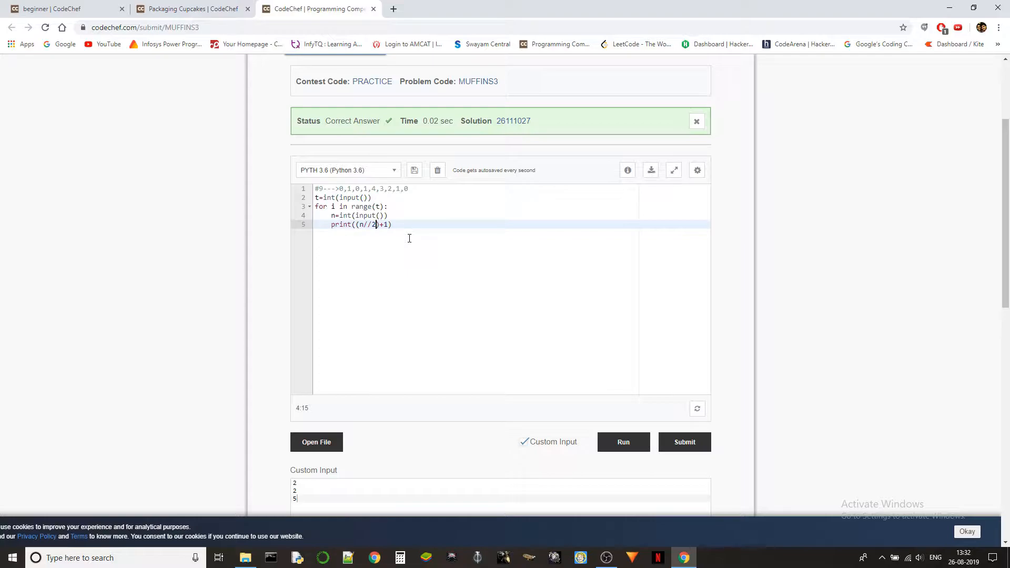
left_click(191, 8)
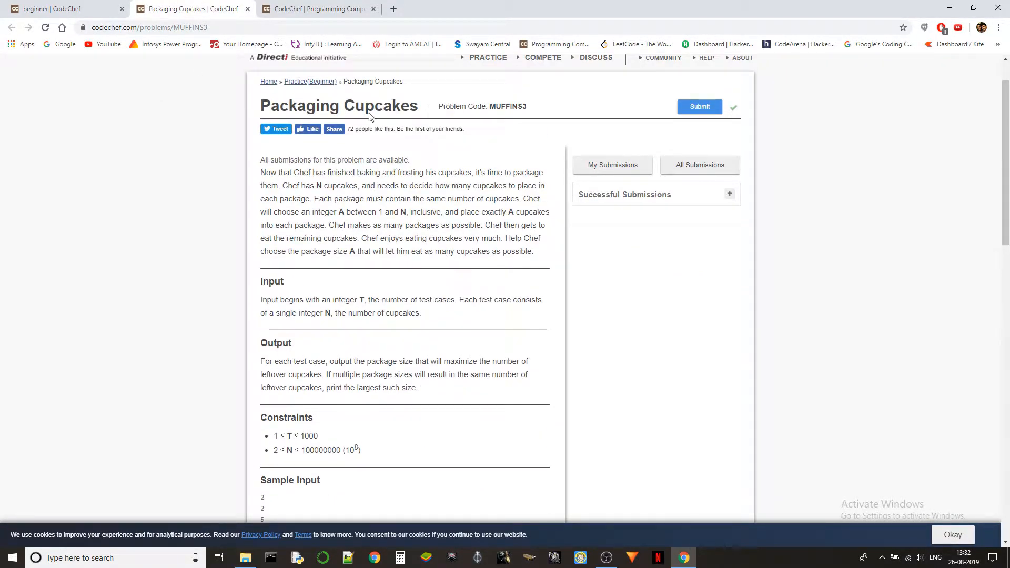
mouse_move(316, 9)
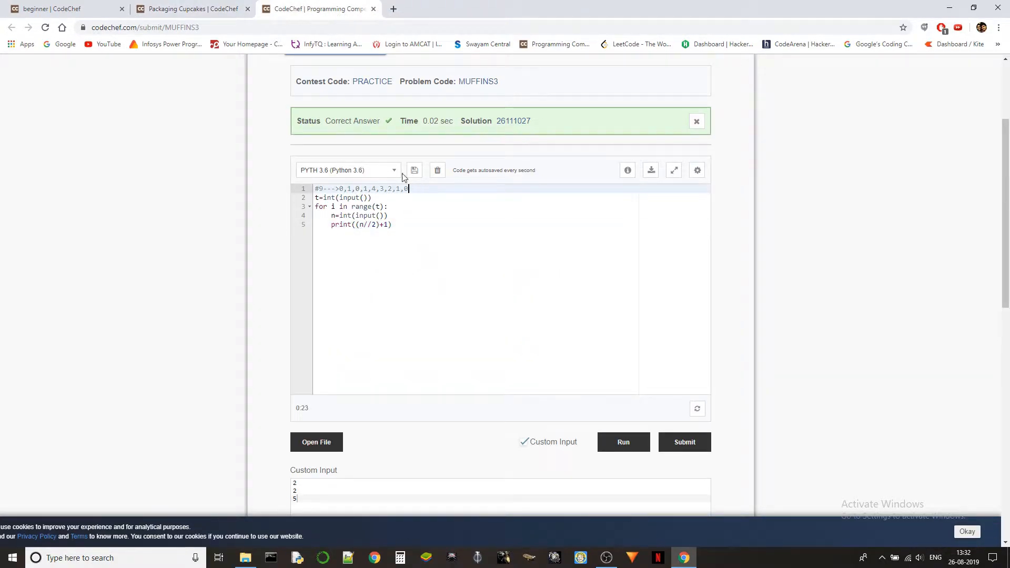
left_click(187, 8)
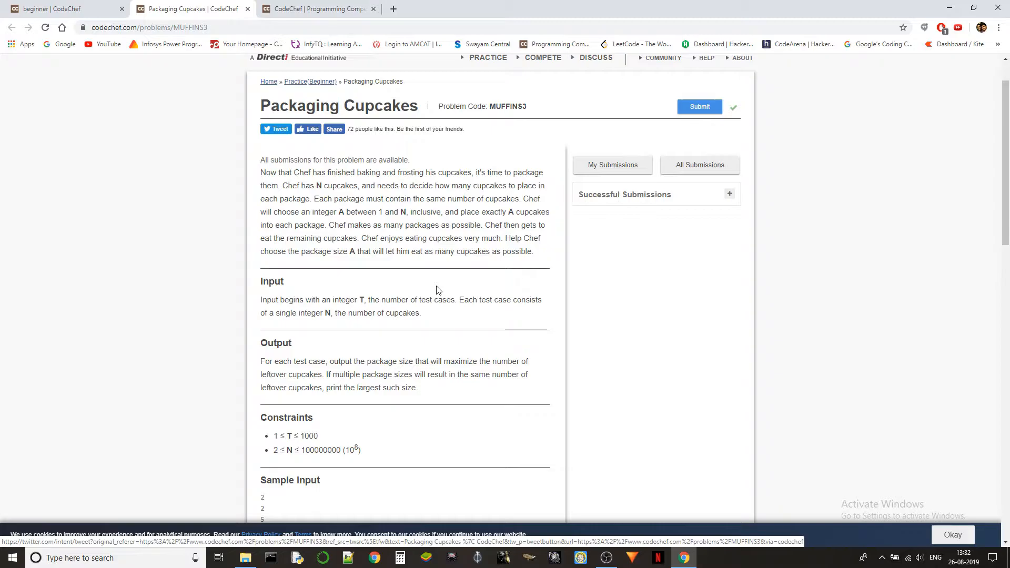
scroll("down", 3)
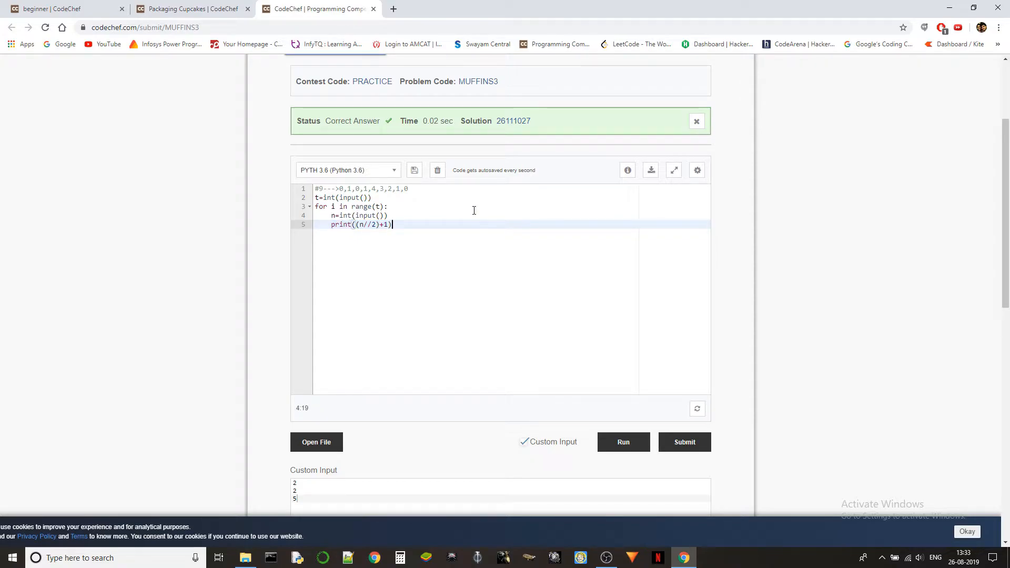
mouse_move(483, 208)
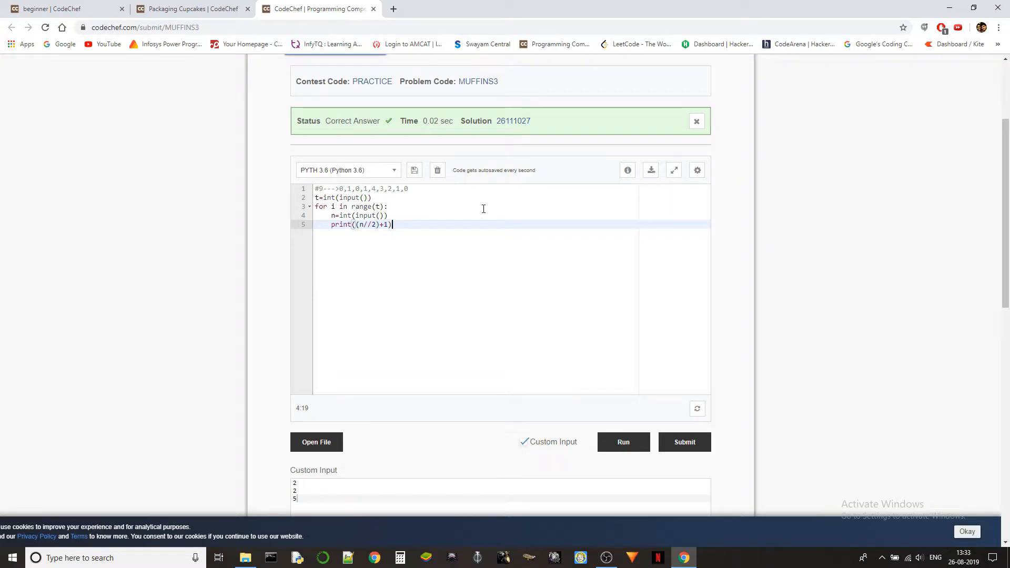
mouse_move(472, 243)
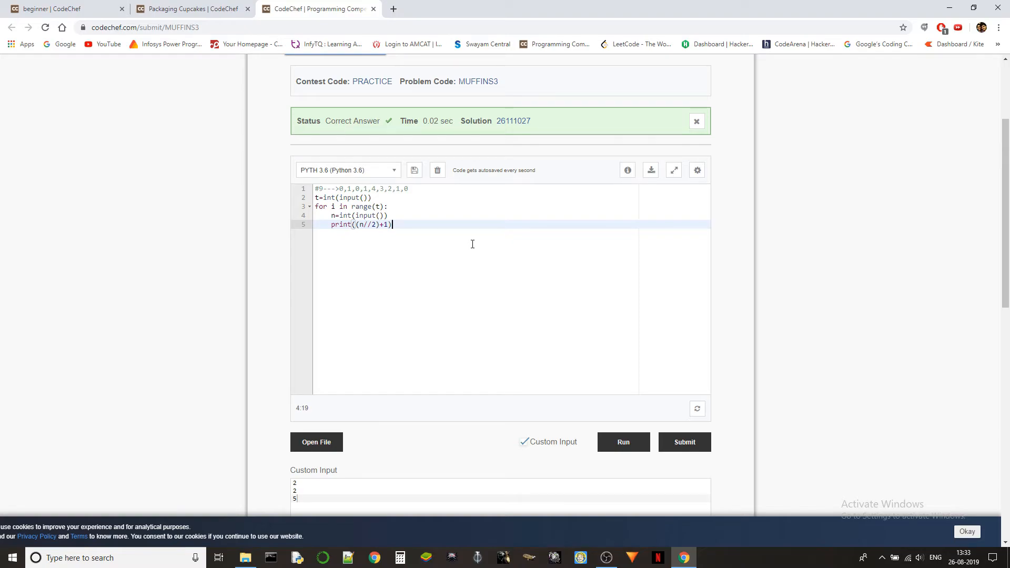
mouse_move(462, 238)
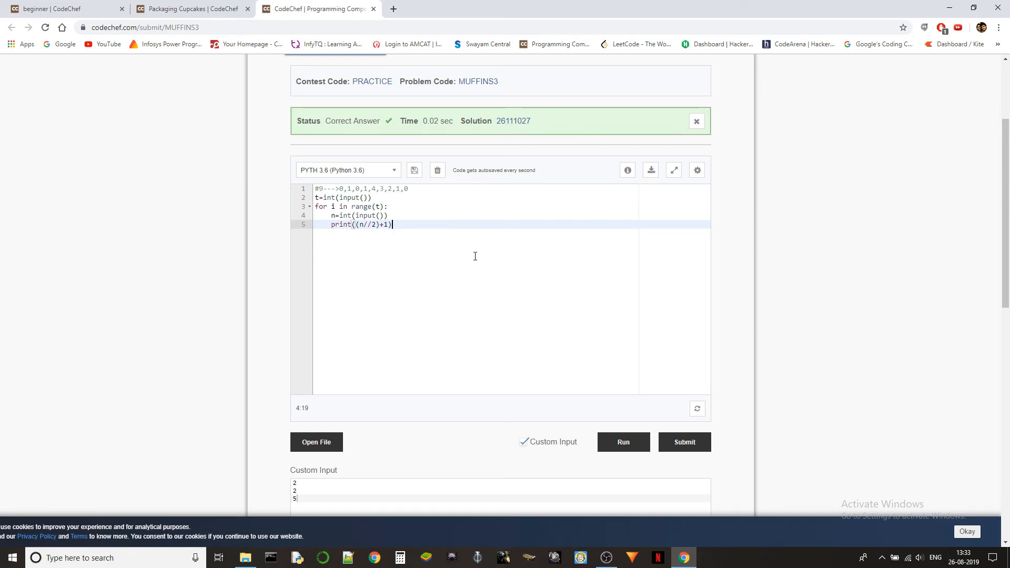
mouse_move(538, 267)
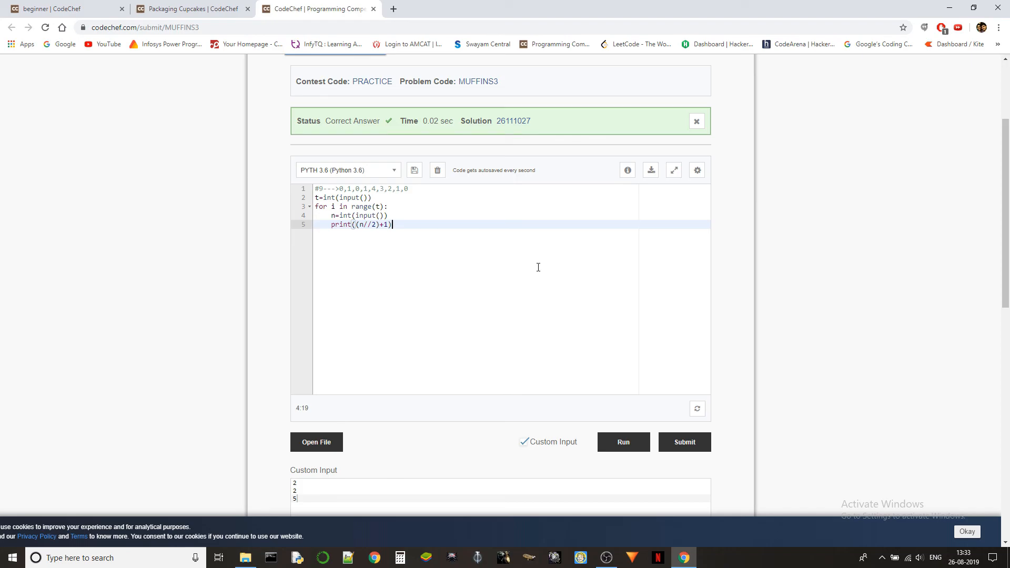